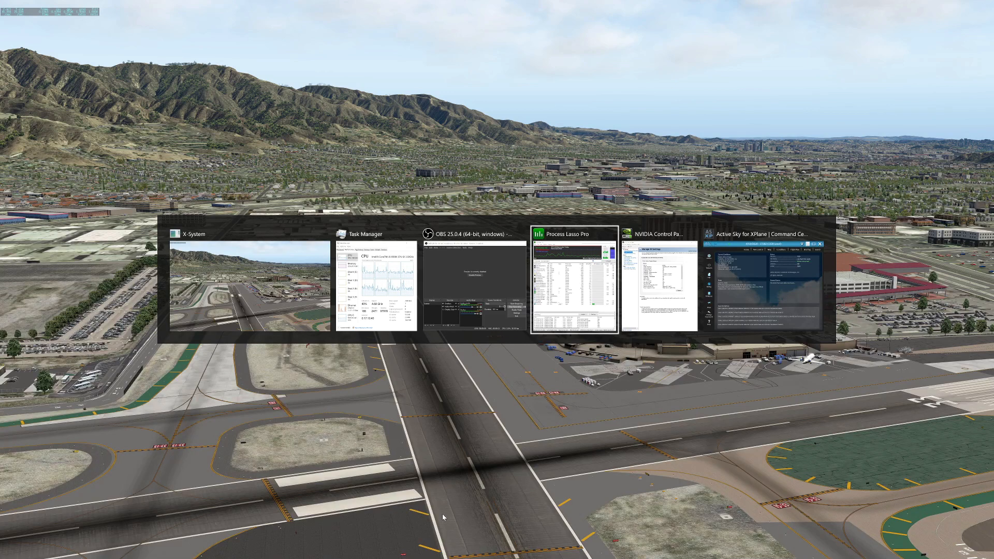
Switch from X-Plane to the Process Lasso Pro window via the task switcher
click(573, 234)
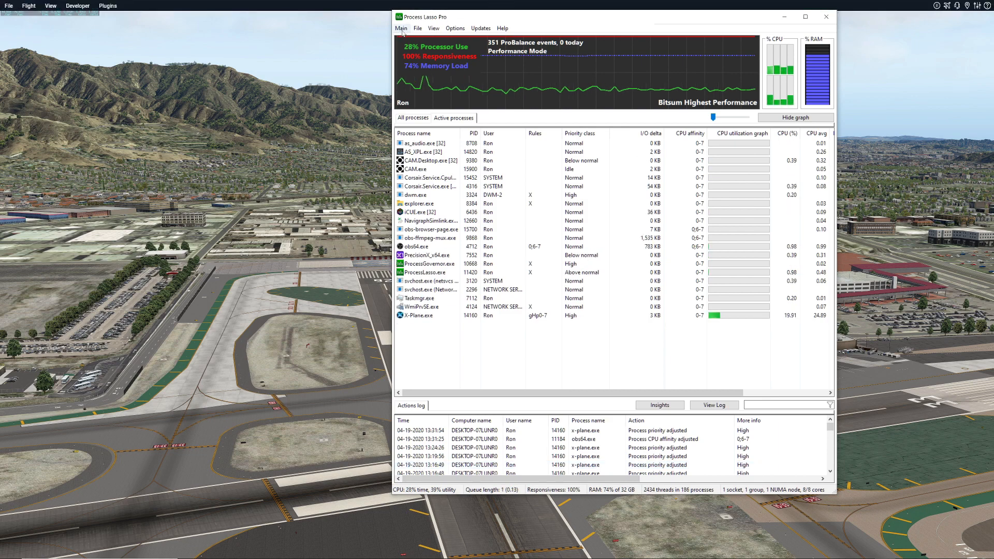
click(401, 28)
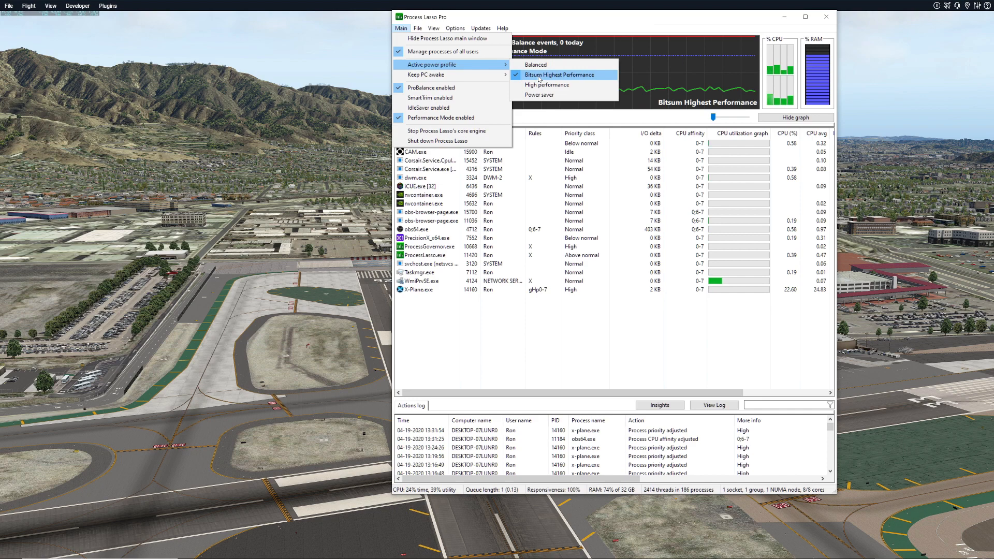
click(557, 74)
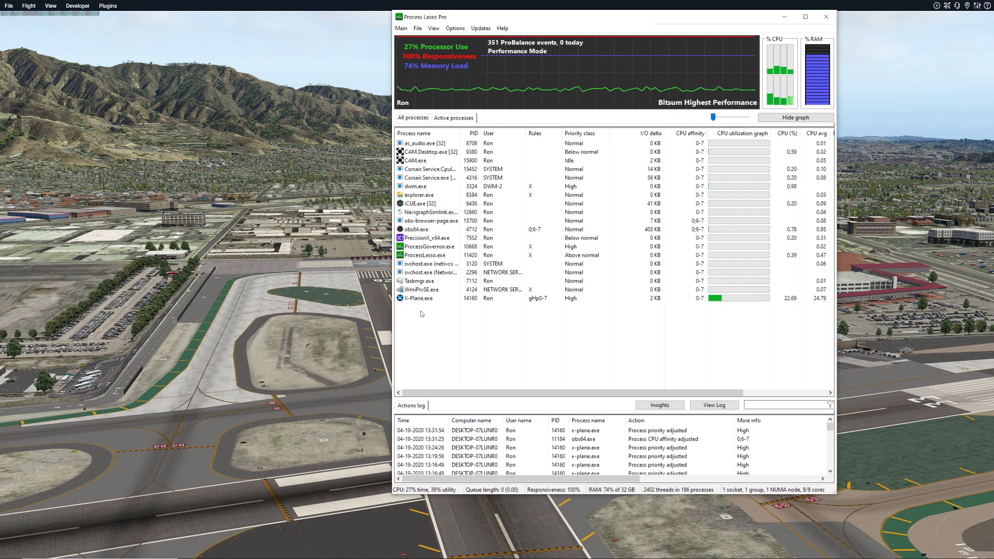
Sort the process list by name so X-Plane.exe is first, then bring up its context menu
click(419, 306)
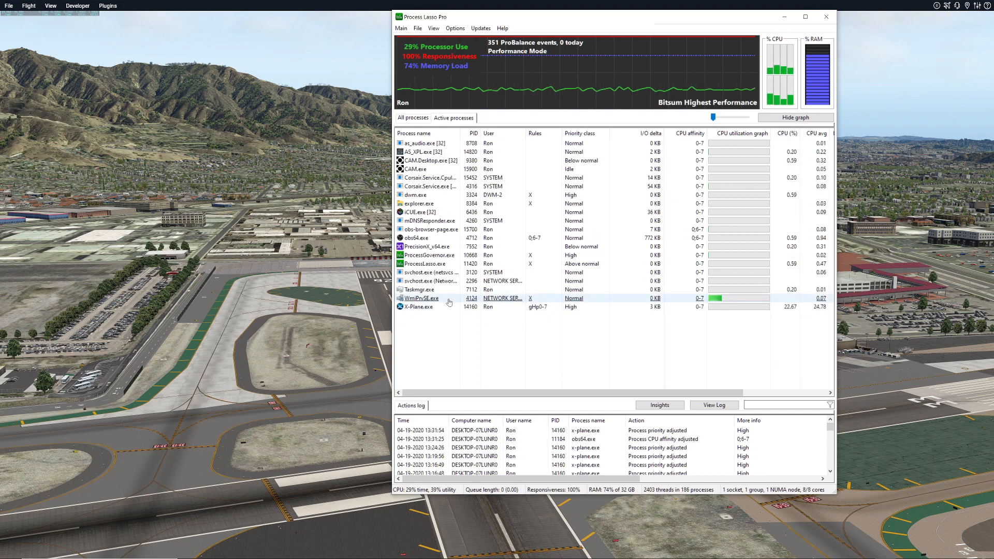
click(417, 307)
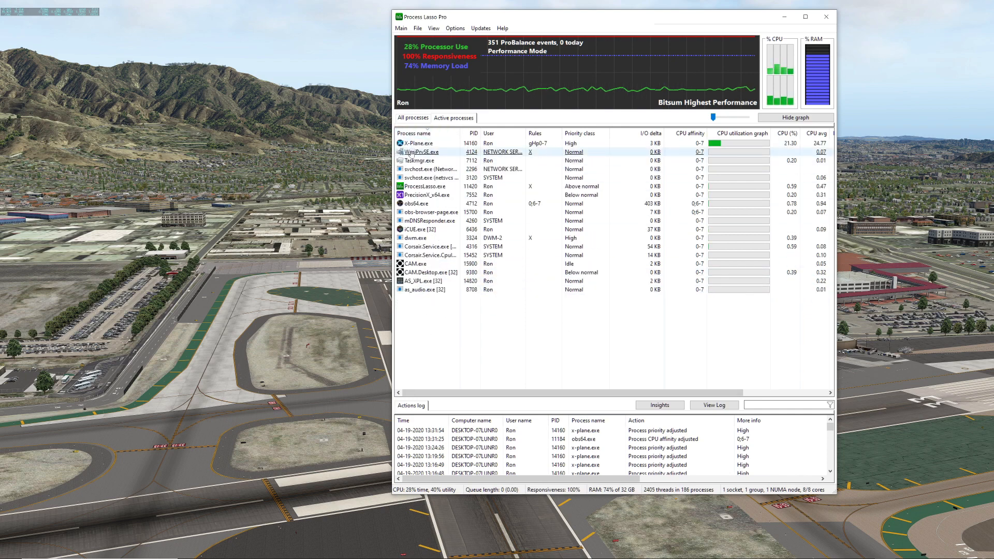
right_click(419, 143)
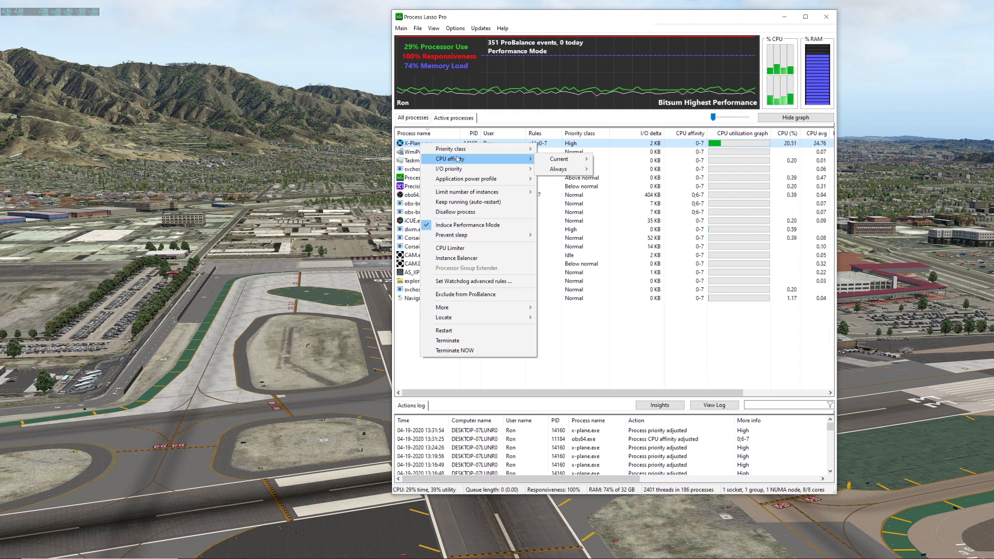
mouse_move(451, 235)
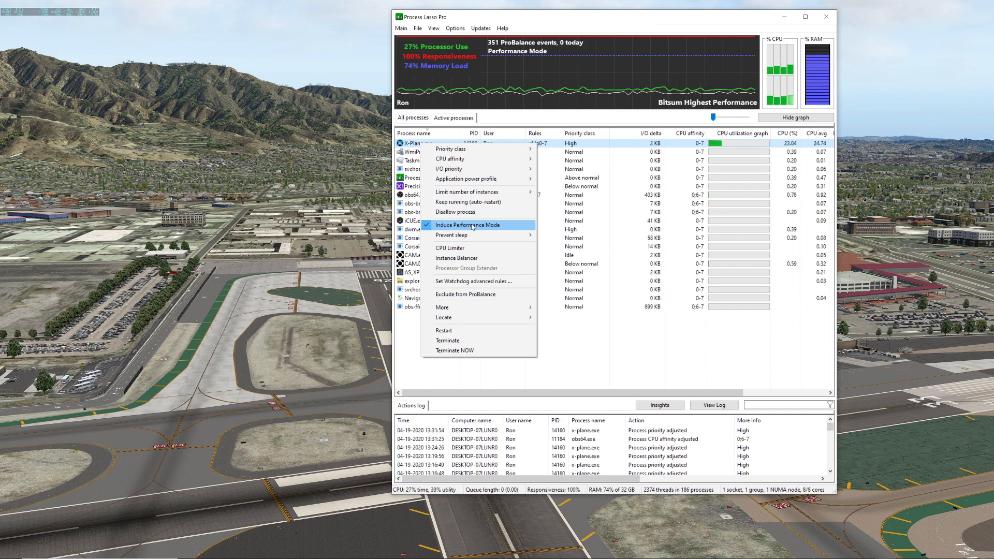
mouse_move(462, 169)
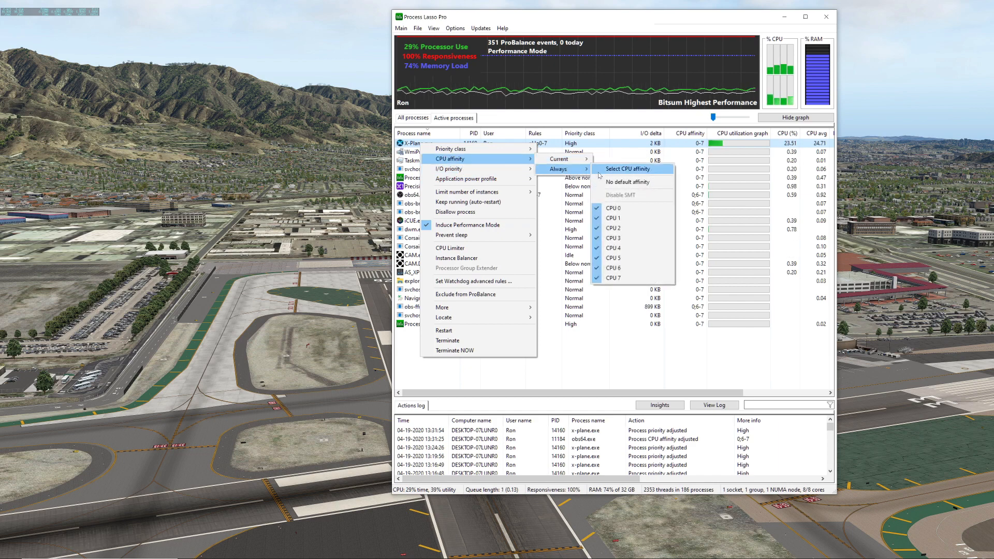
Bring up the Select CPU Affinity dialog for X-Plane, showing CPUs 0–7 checked (bitmask FF)
click(626, 169)
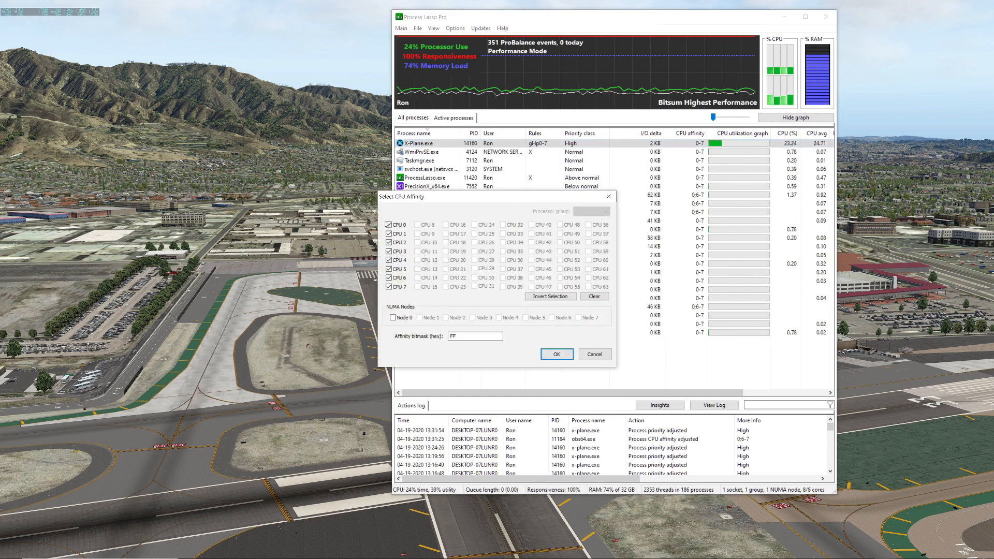
mouse_move(90, 280)
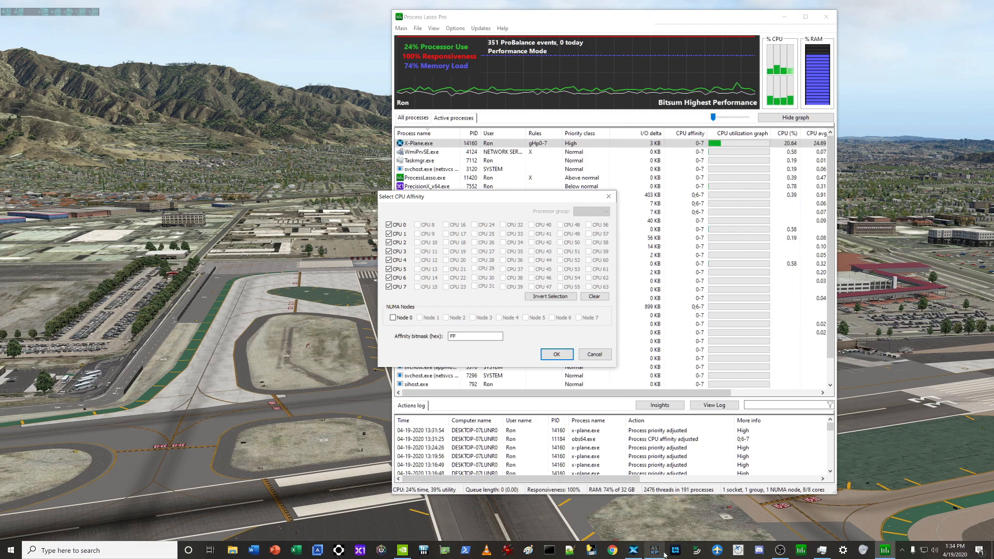
mouse_move(675, 550)
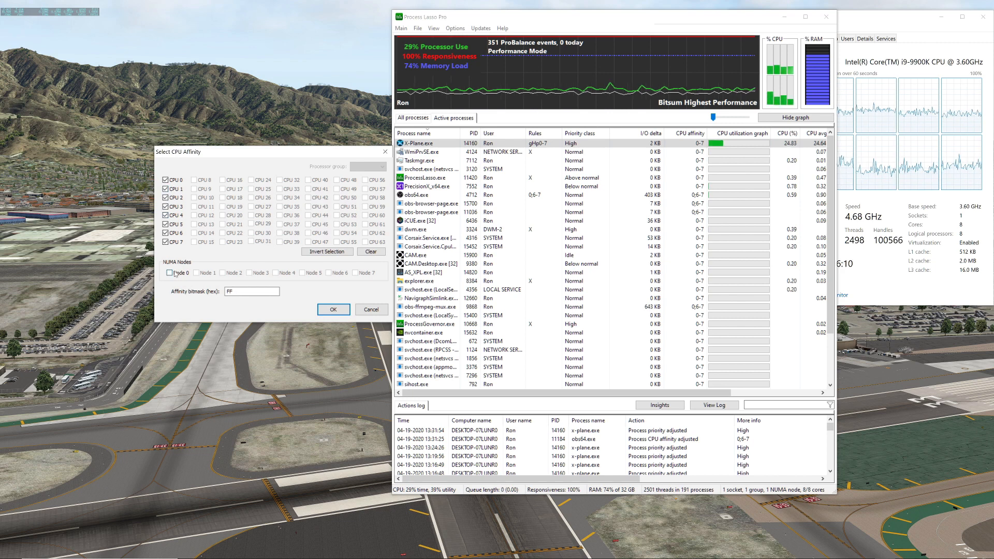
View Task Manager's per-core CPU graphs, then clear all cores in X-Plane's affinity dialog
click(166, 232)
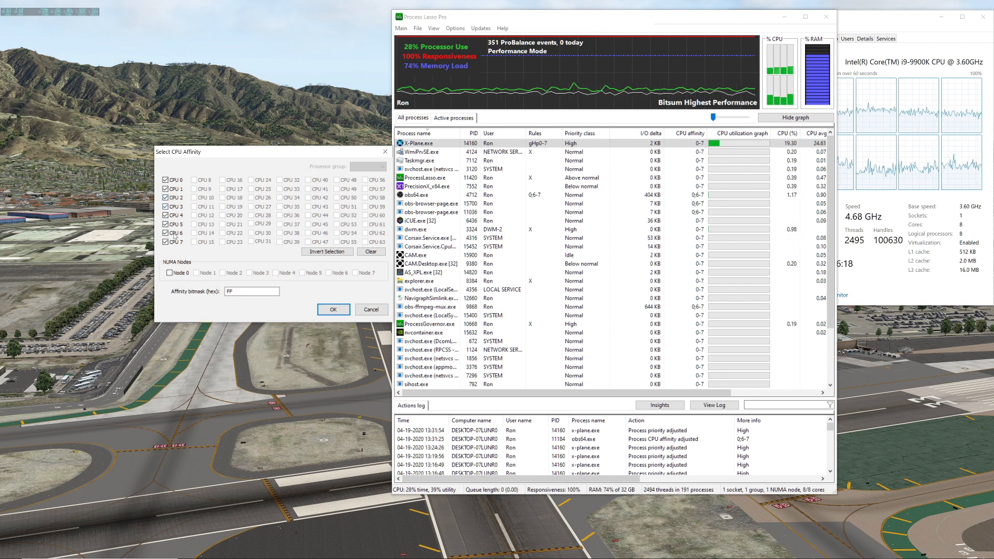
mouse_move(600, 337)
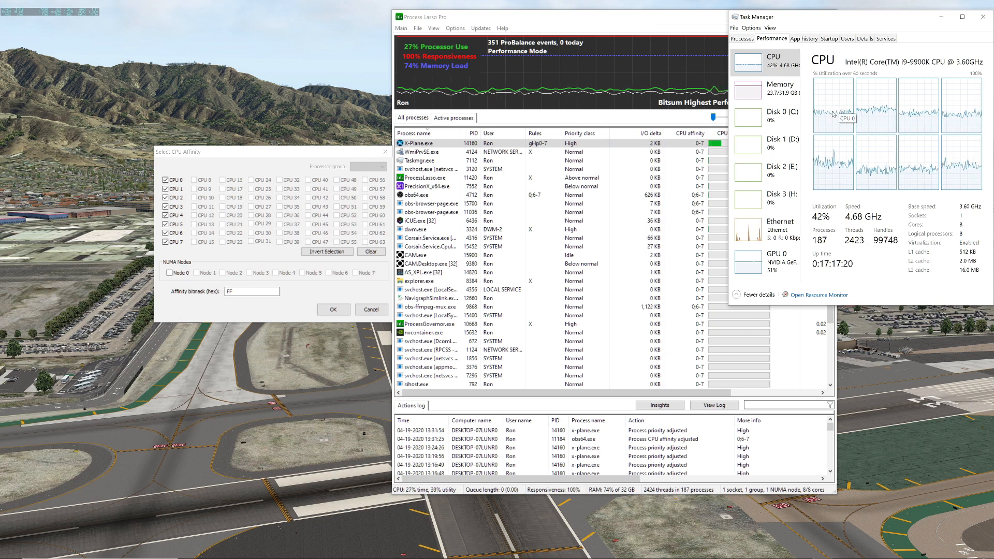
mouse_move(876, 115)
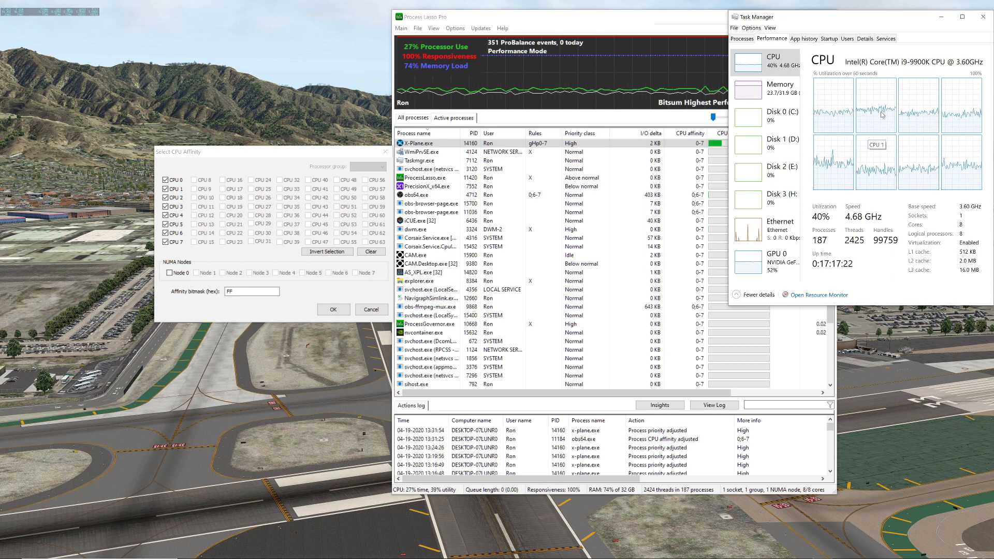
mouse_move(949, 124)
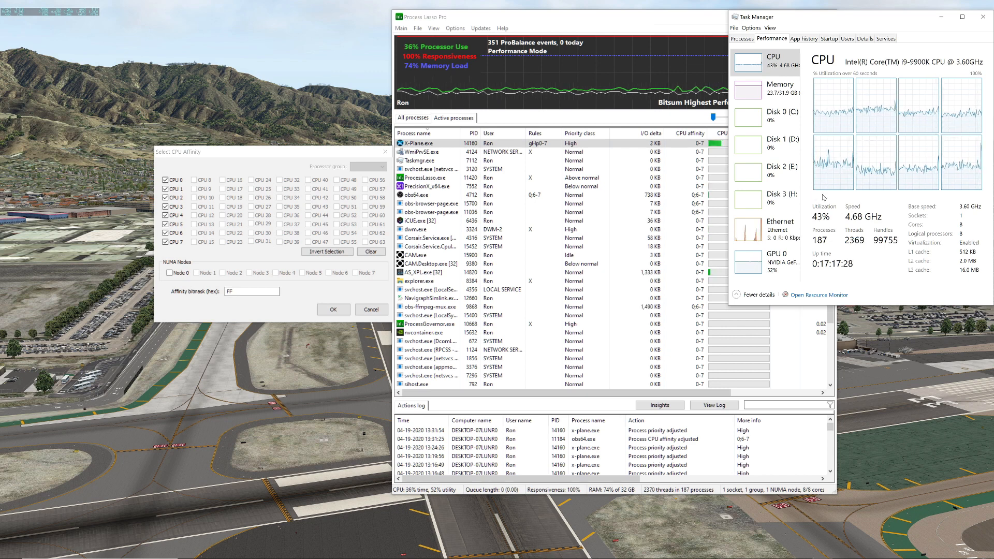
click(170, 180)
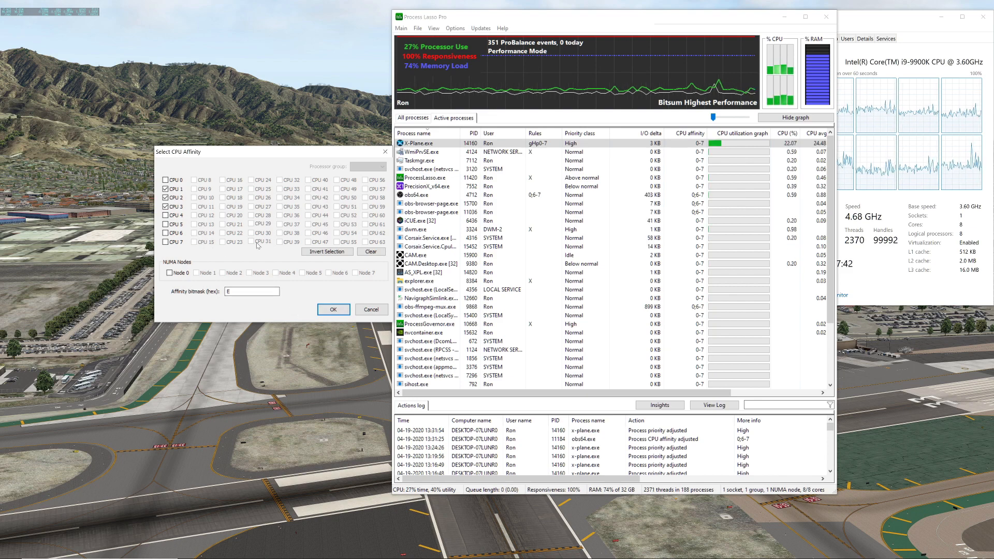
Apply the cores 1–3 affinity rule to X-Plane and select its row in the list
click(332, 311)
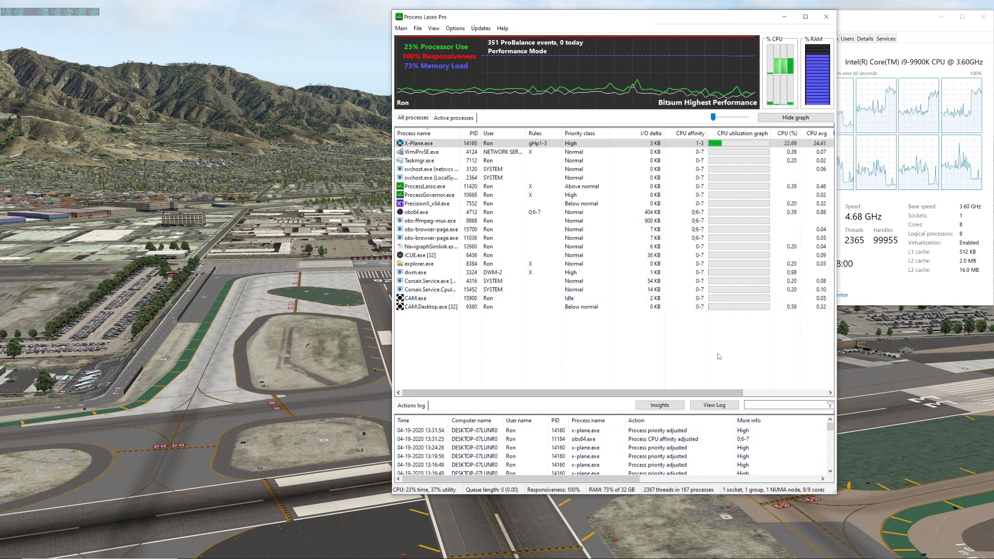
click(416, 143)
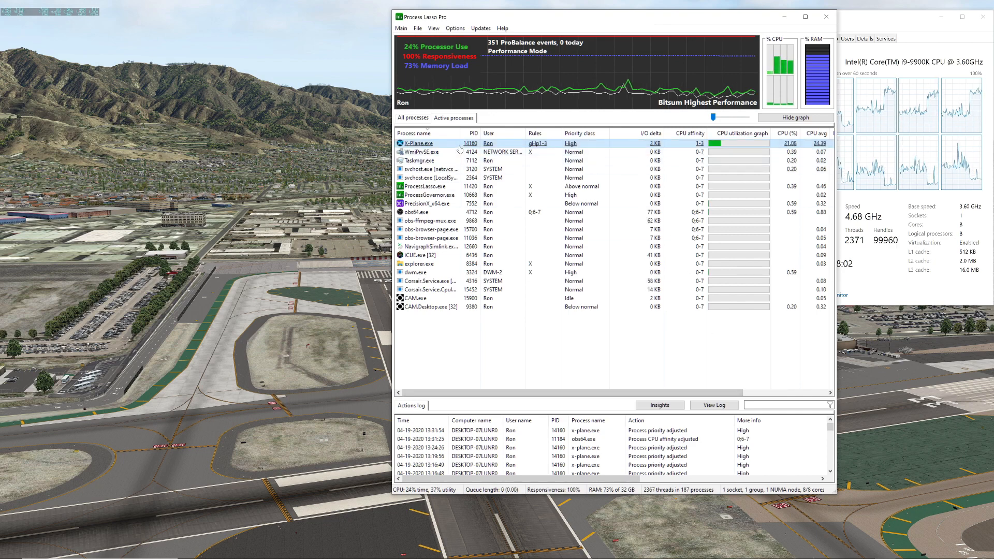
right_click(415, 143)
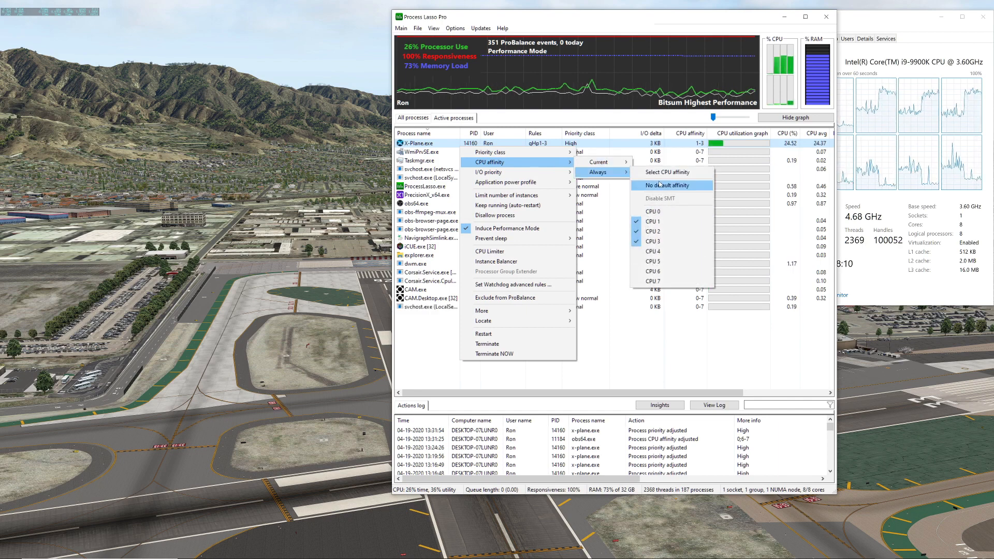
click(664, 172)
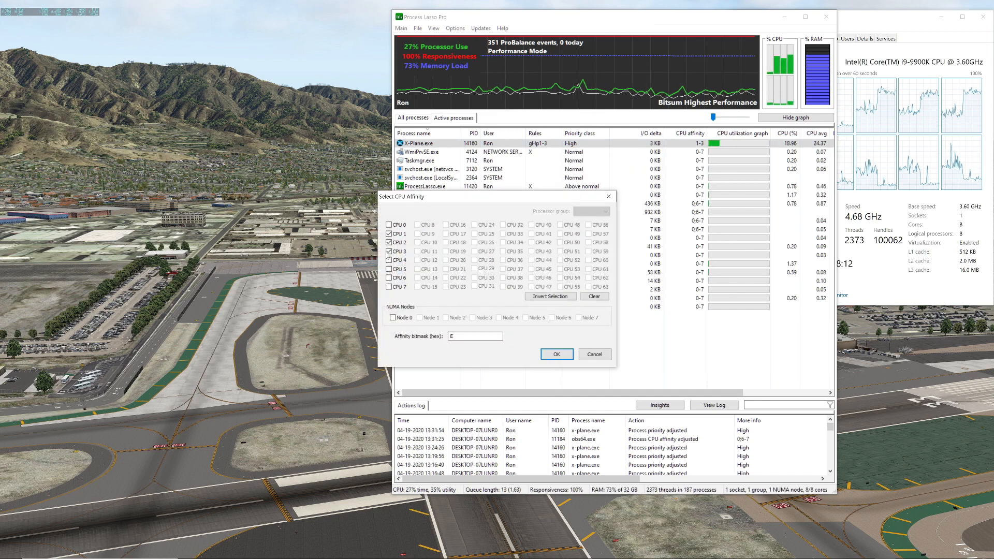
click(389, 268)
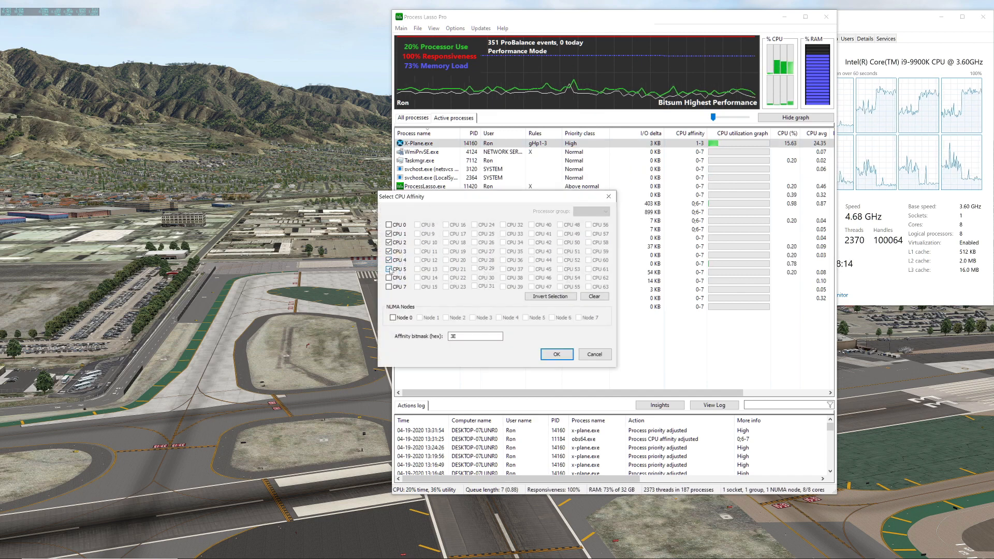
click(556, 353)
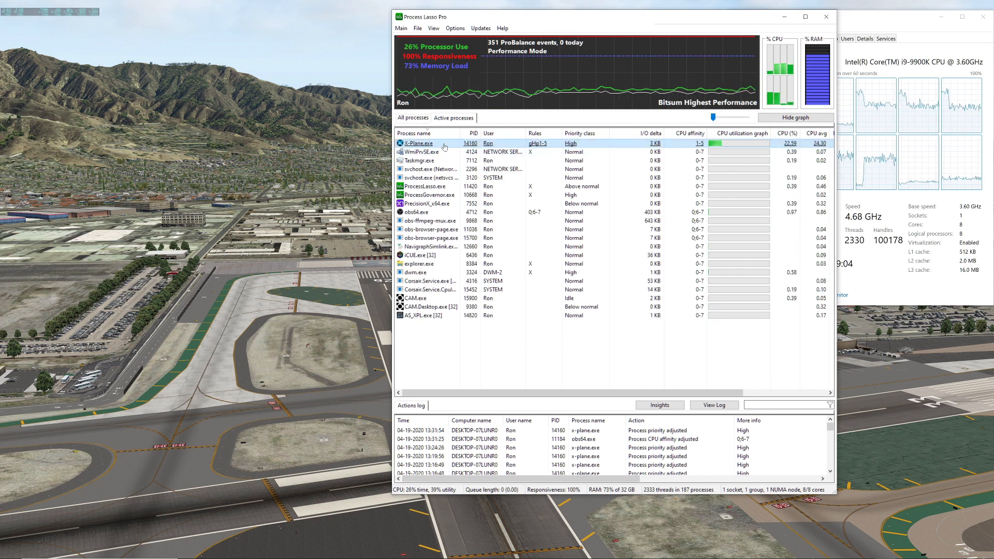
Set X-Plane.exe's permanent CPU affinity back to all cores 0–7 and reselect its row
right_click(425, 143)
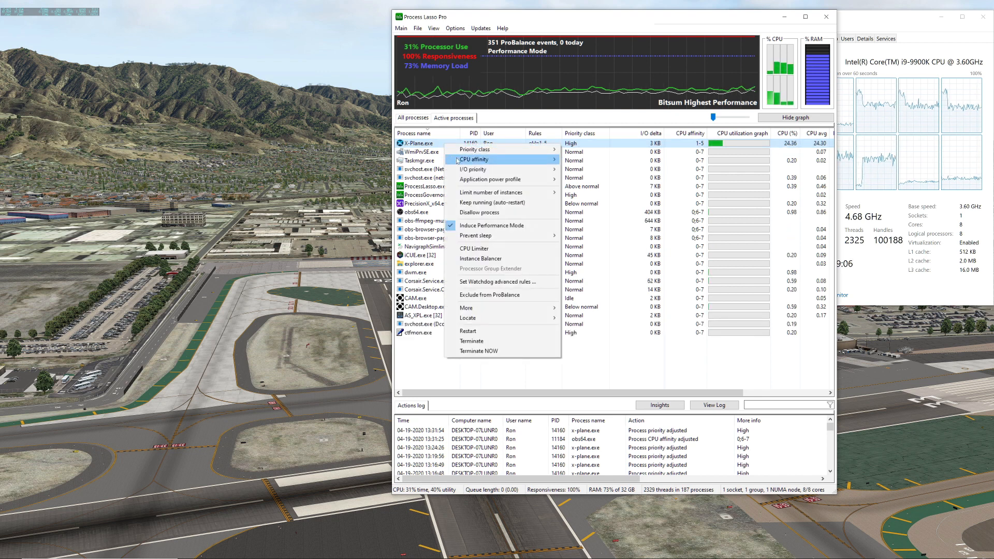
mouse_move(489, 180)
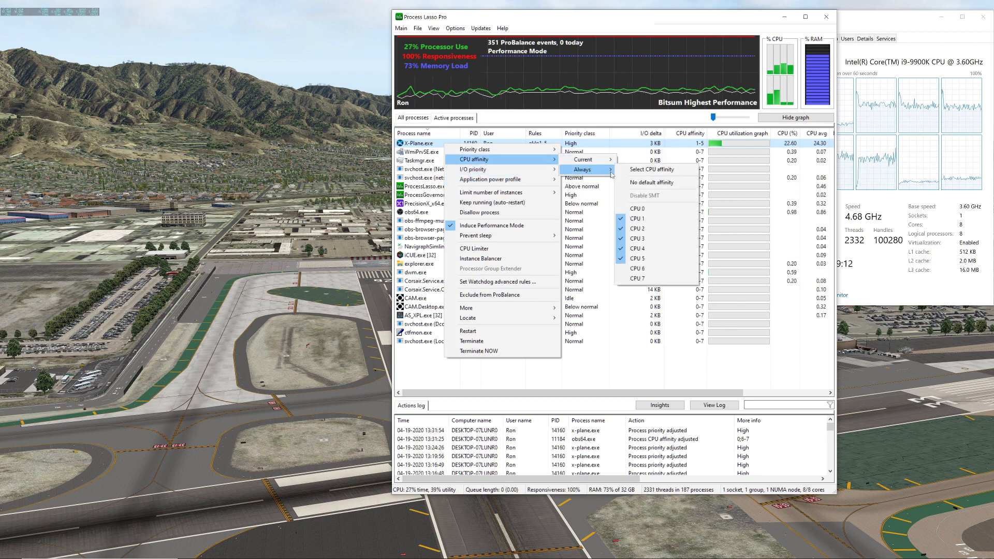
click(650, 170)
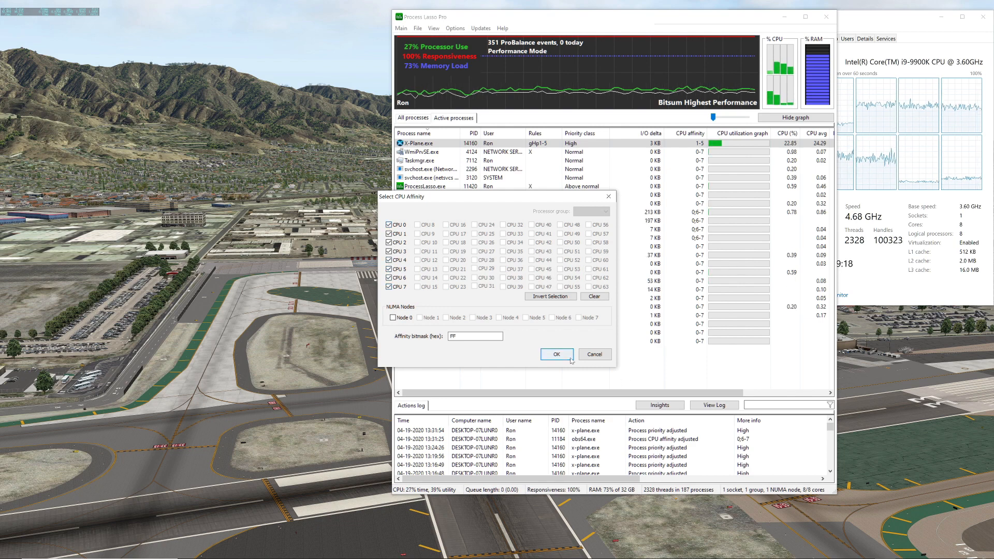
click(556, 354)
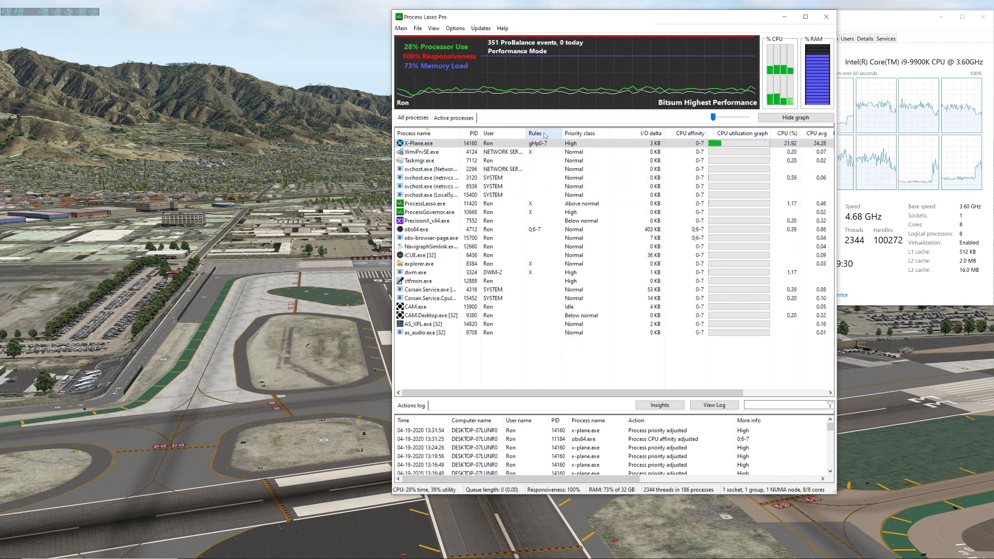
click(418, 143)
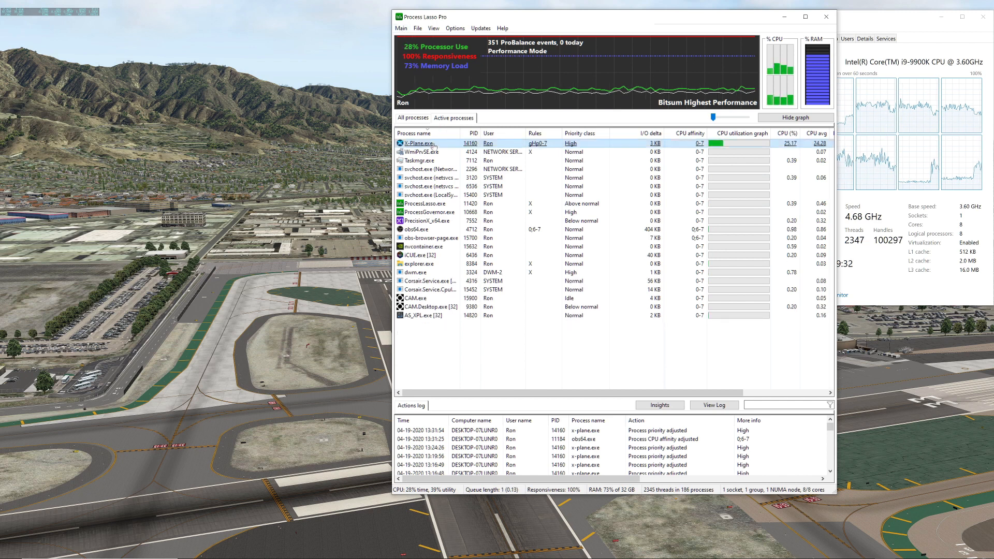
click(401, 28)
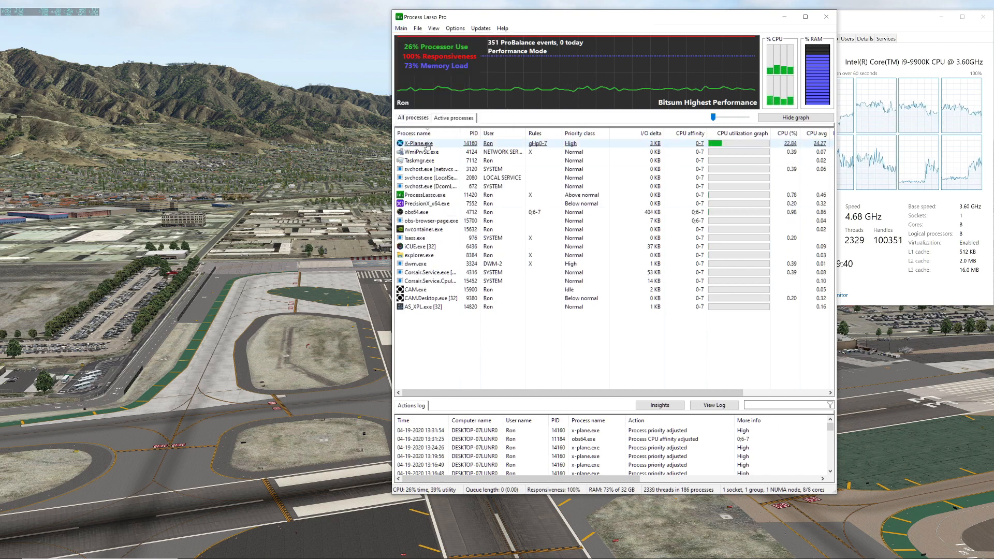
right_click(419, 143)
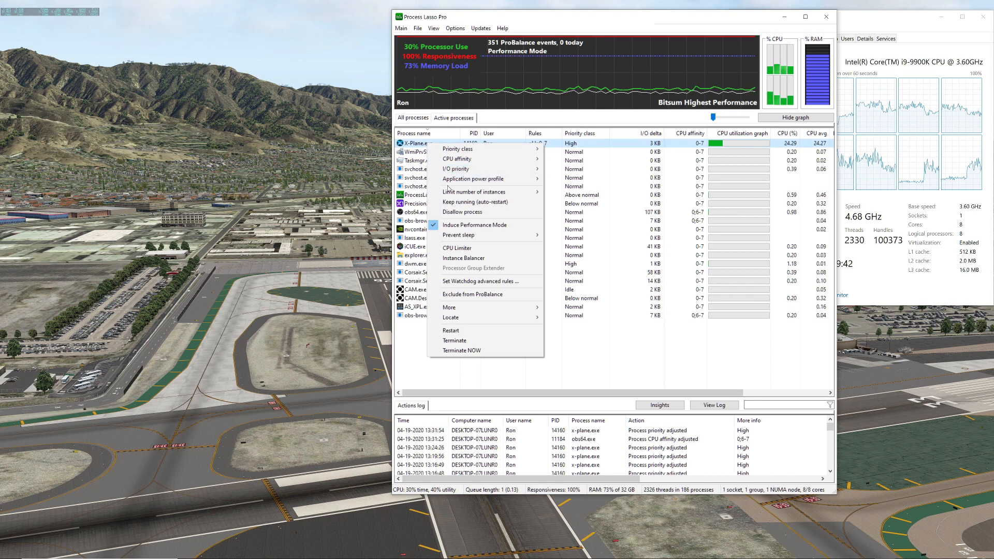
mouse_move(472, 178)
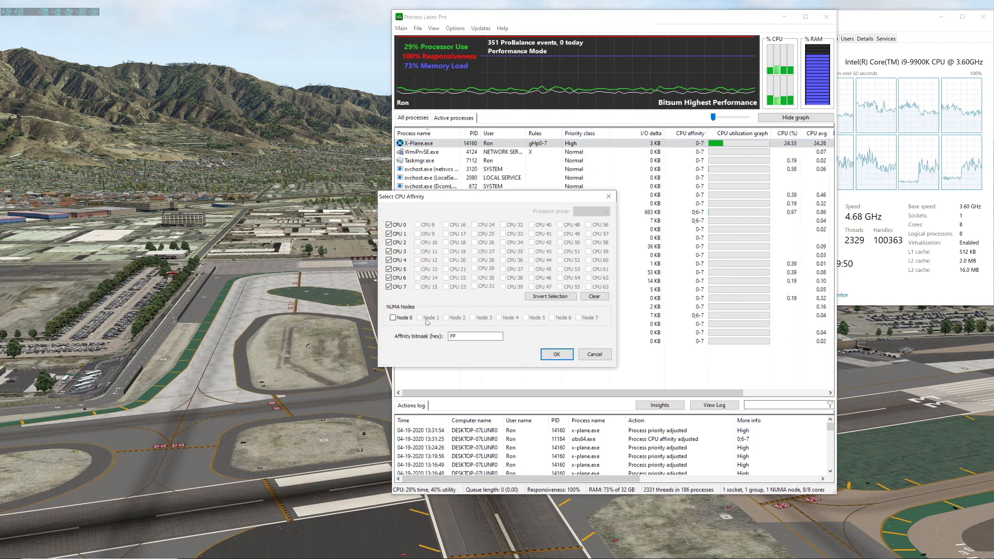
click(556, 353)
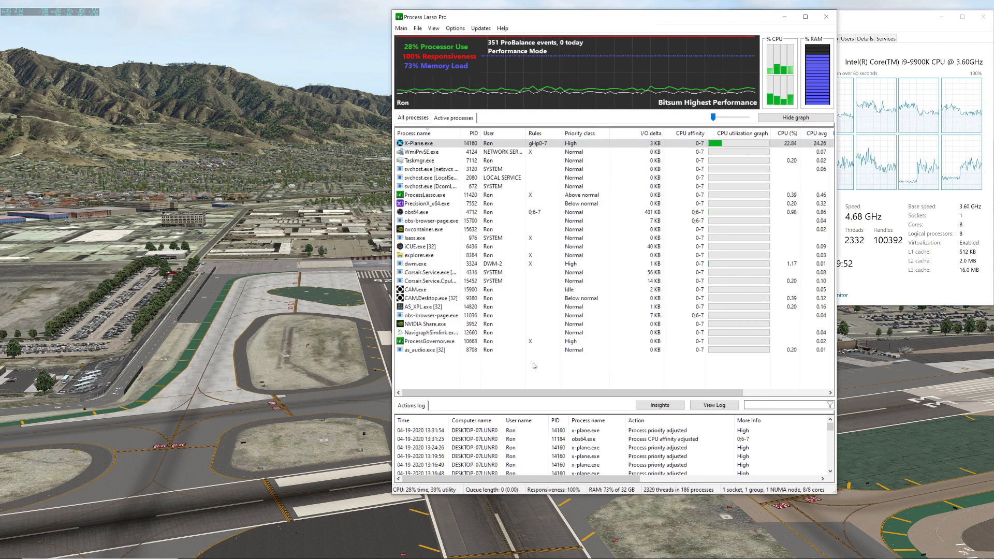
click(428, 290)
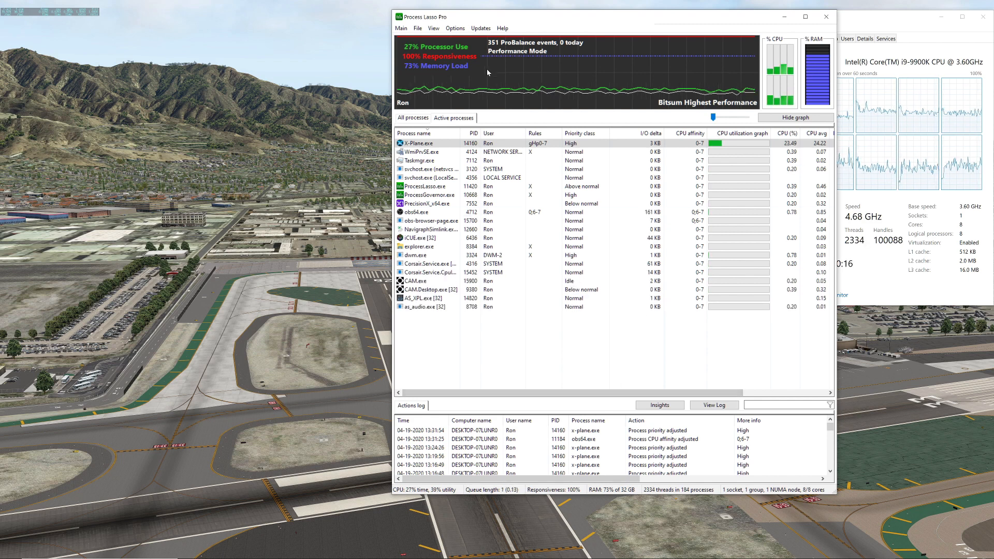
click(401, 28)
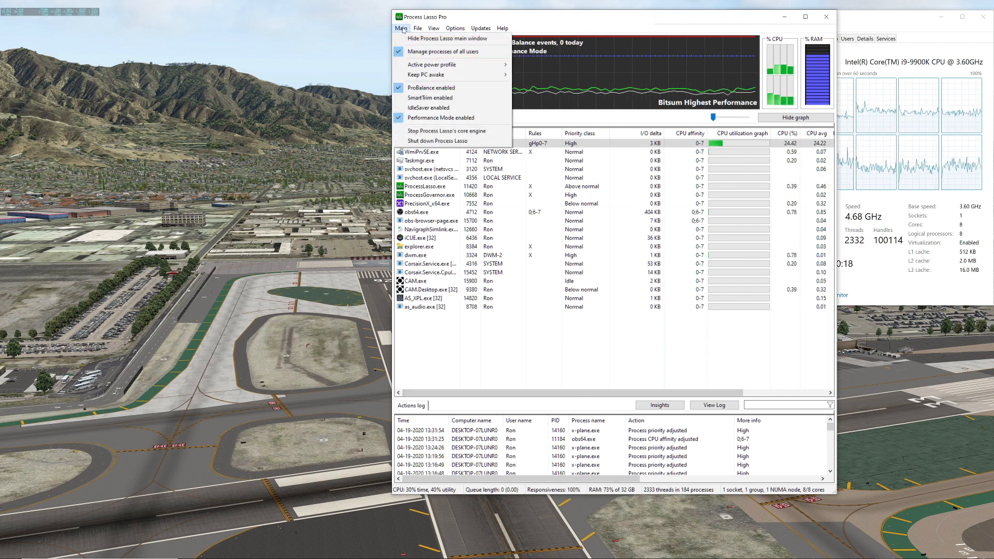
mouse_move(440, 118)
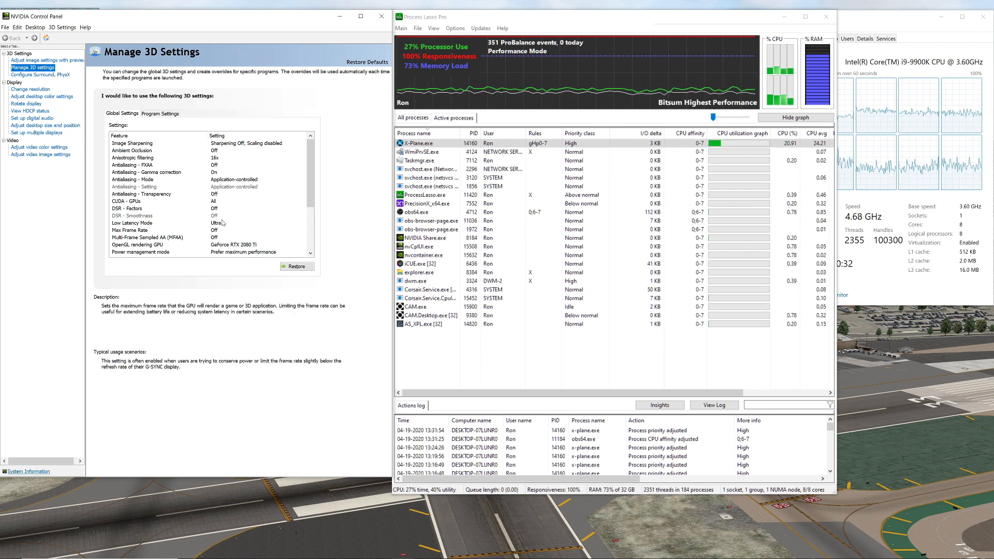
Scroll through the Global Settings feature list in Manage 3D Settings
scroll(down, 3)
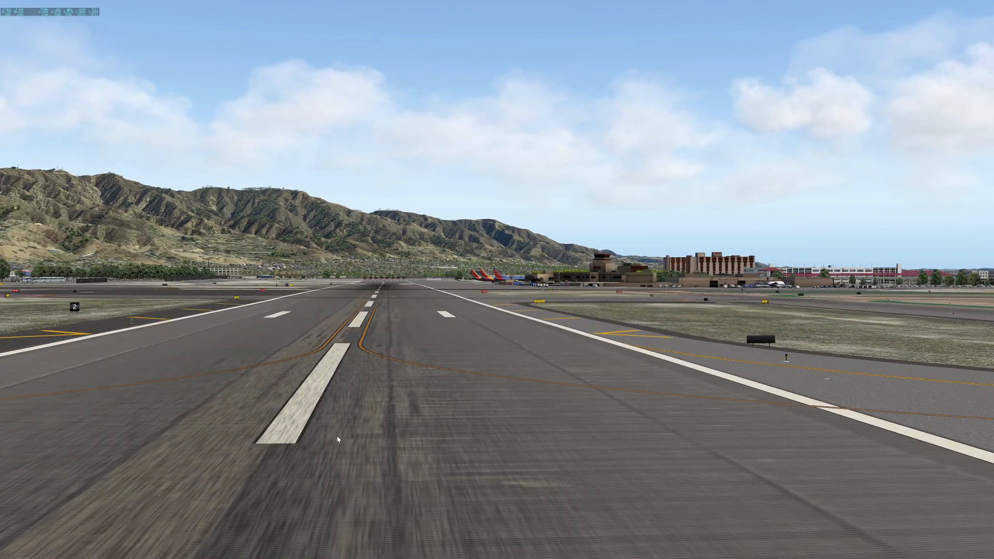
mouse_move(298, 414)
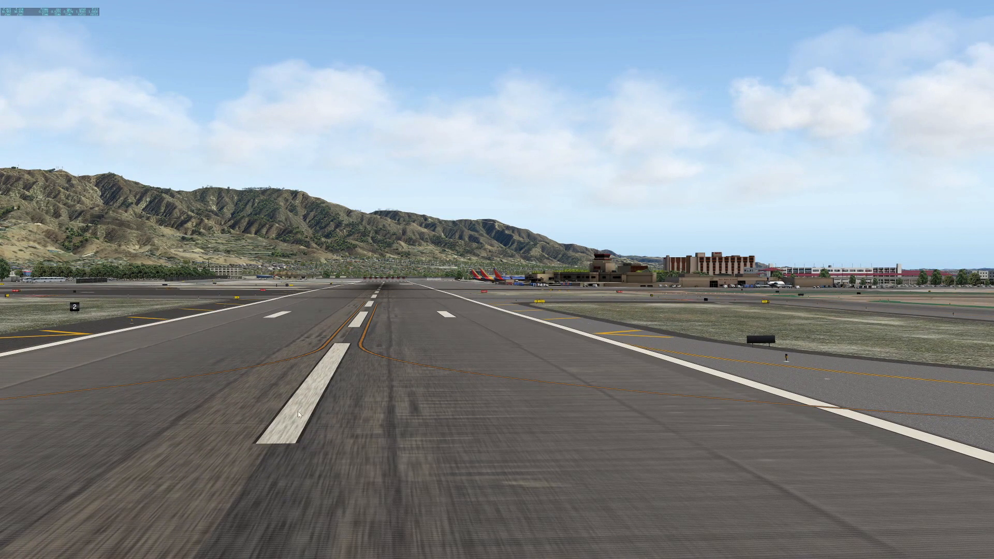
mouse_move(284, 489)
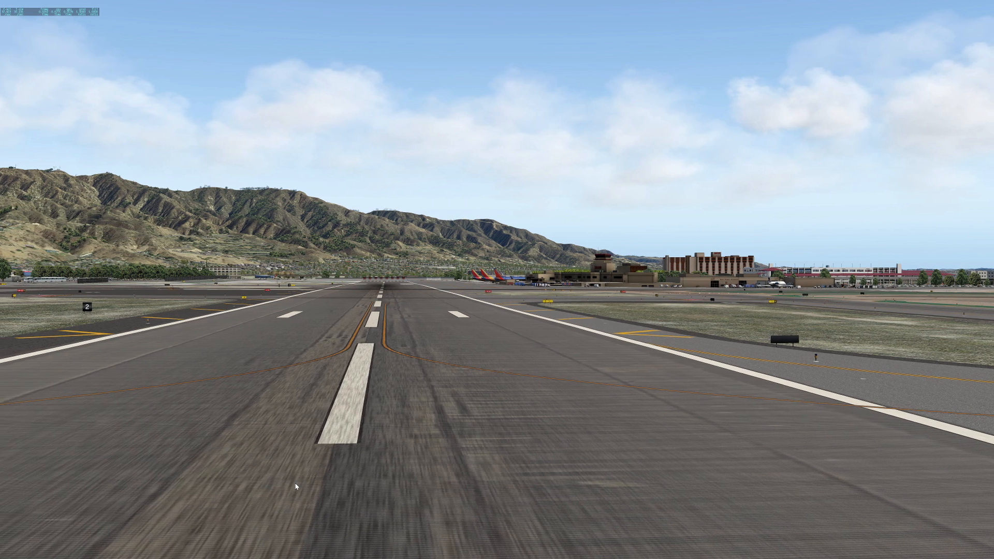
mouse_move(350, 401)
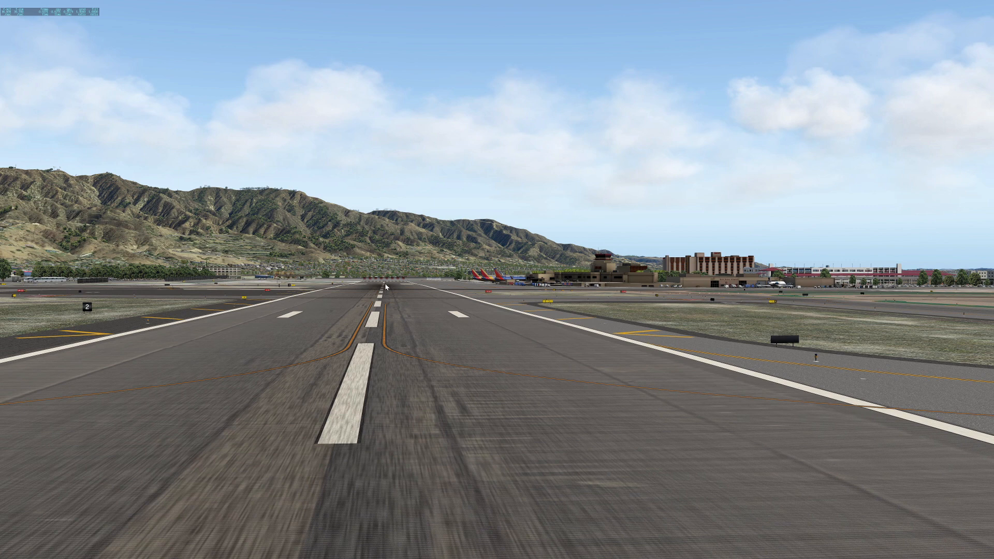
mouse_move(424, 294)
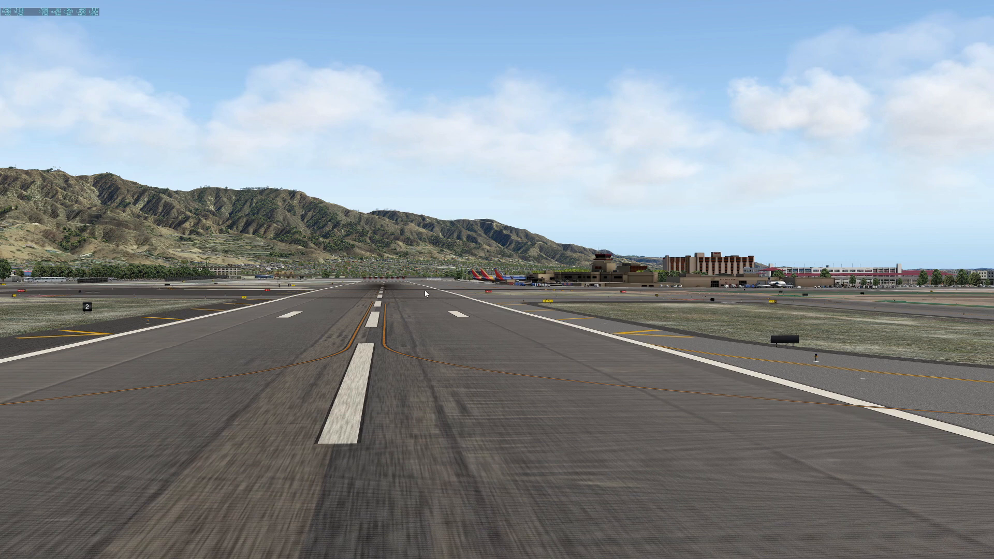
mouse_move(454, 283)
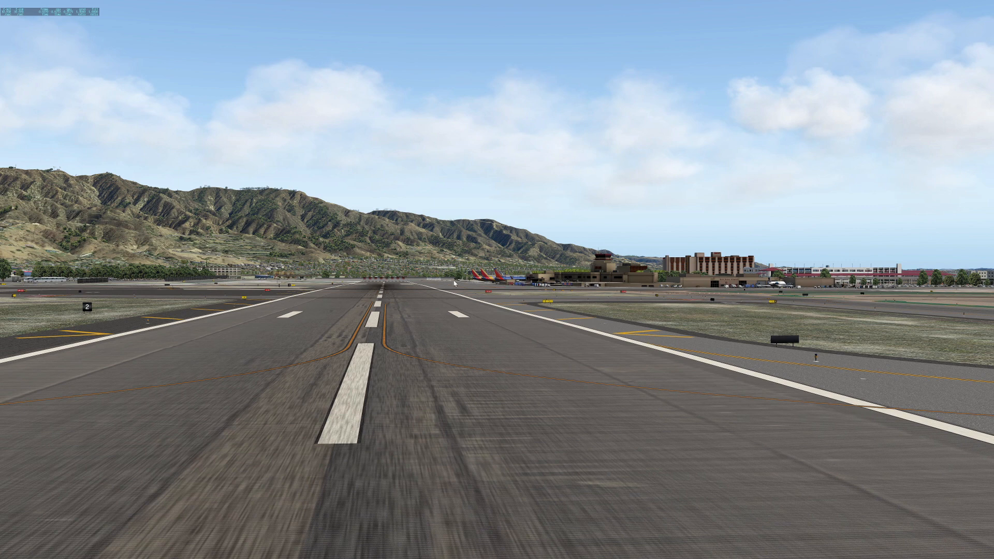
mouse_move(373, 310)
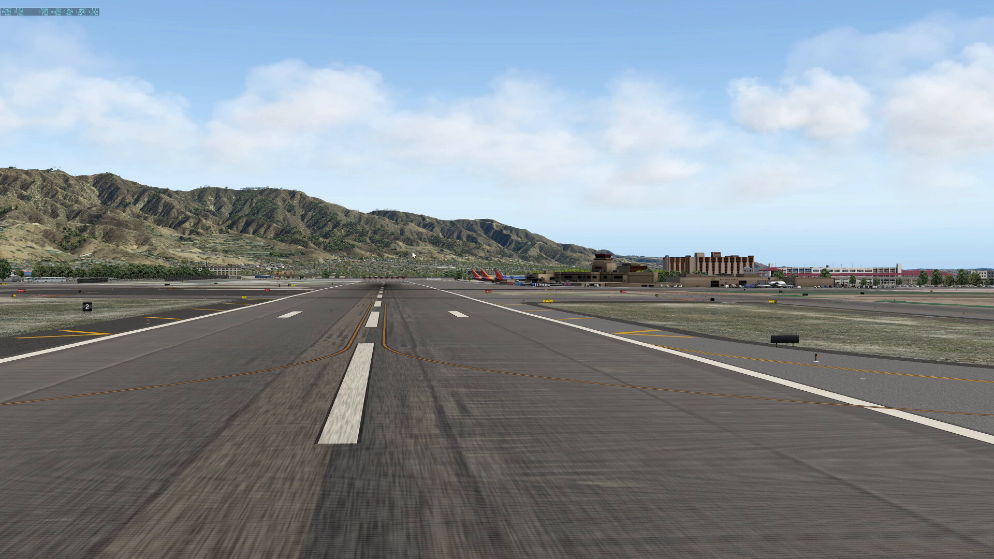
mouse_move(365, 294)
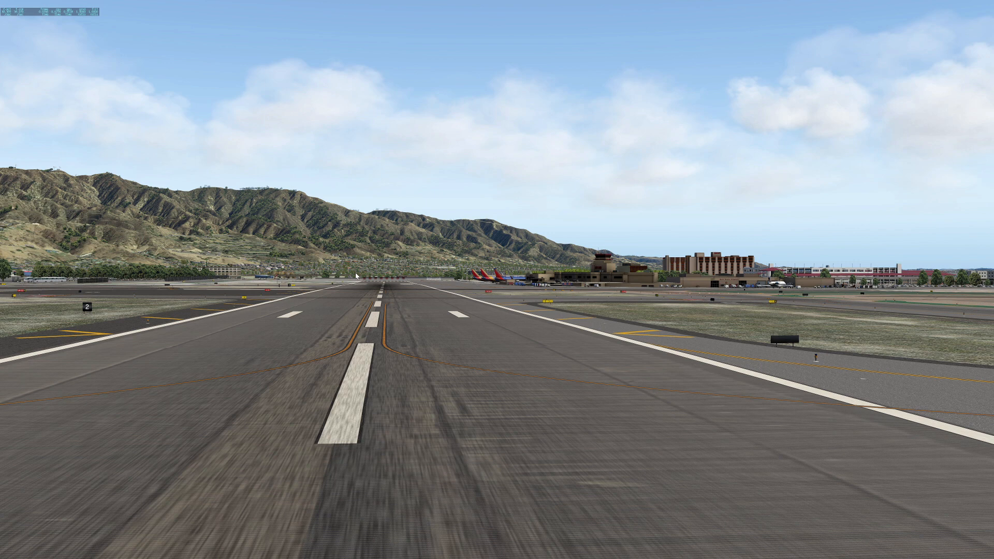
mouse_move(323, 409)
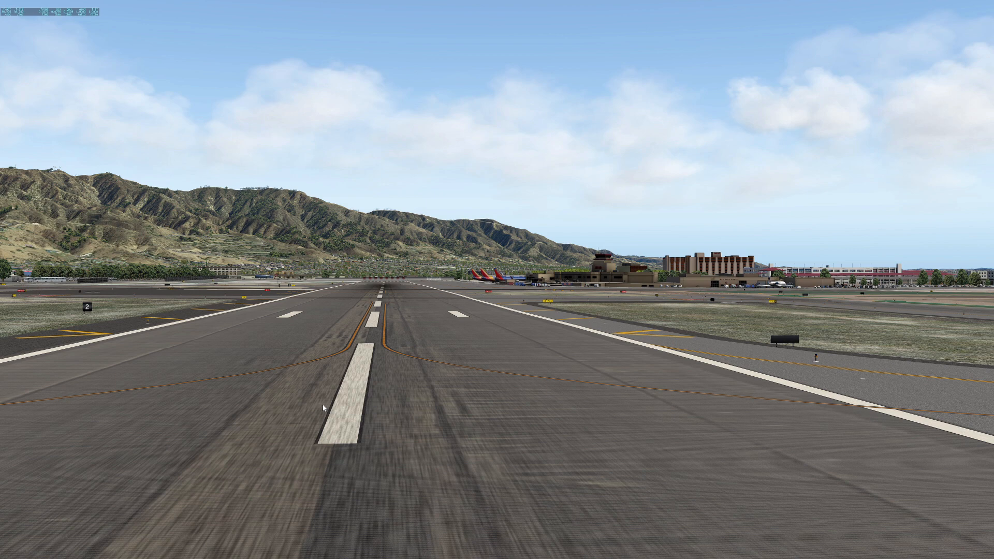
mouse_move(382, 281)
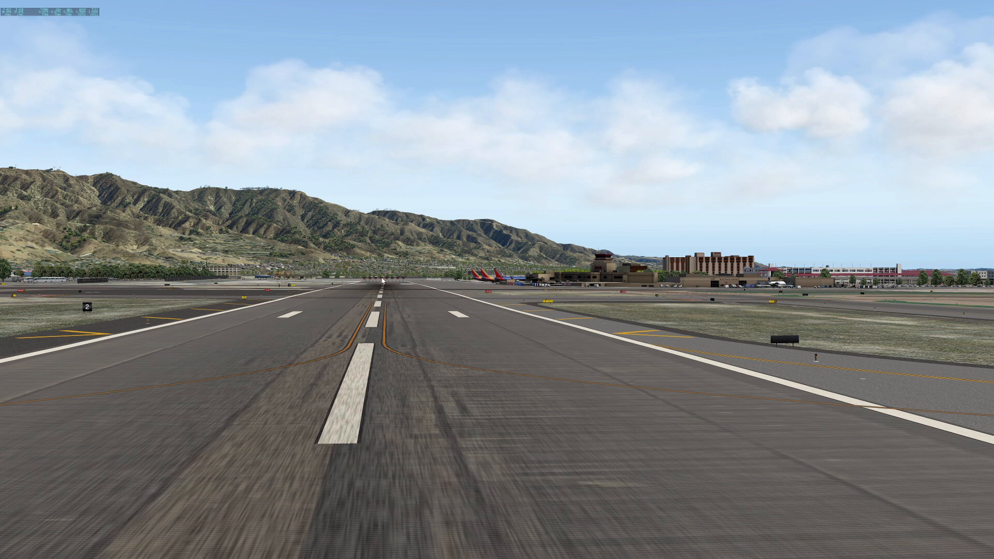
mouse_move(382, 300)
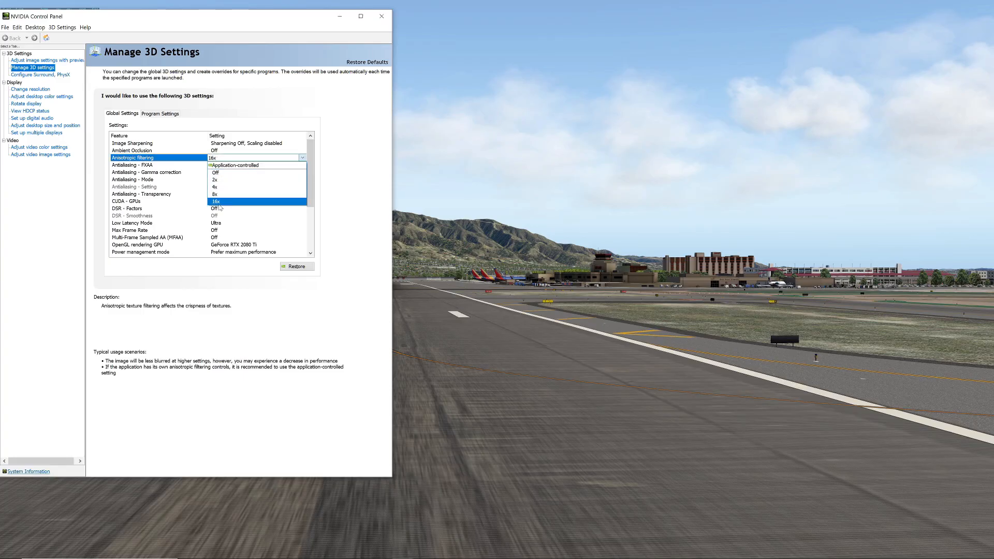
mouse_move(225, 187)
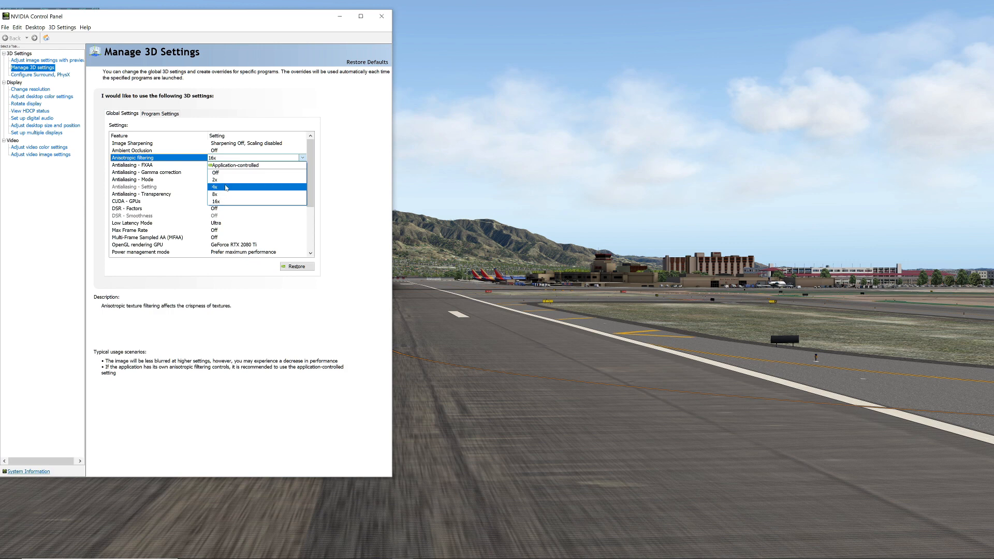
mouse_move(249, 195)
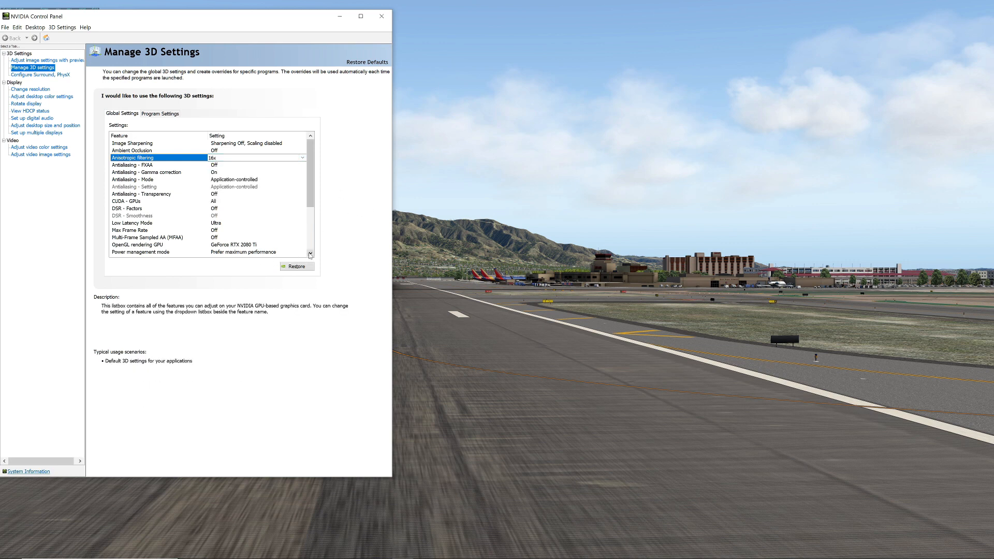
Scroll the global settings list down to Shader Cache, leaving anisotropic filtering at 16x
scroll(down, 3)
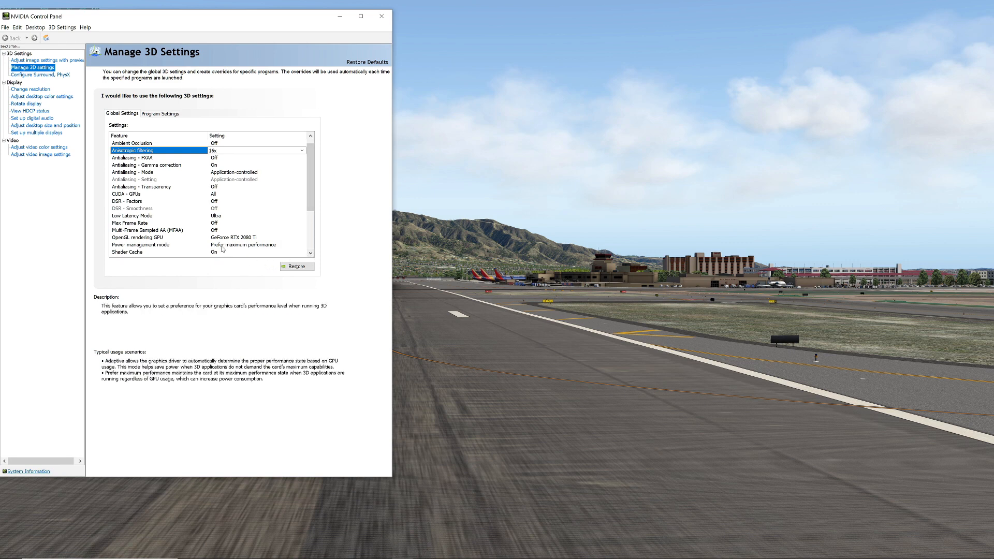
Select Power management mode (Prefer maximum performance) and scroll on toward Low Latency Mode Ultra
click(139, 244)
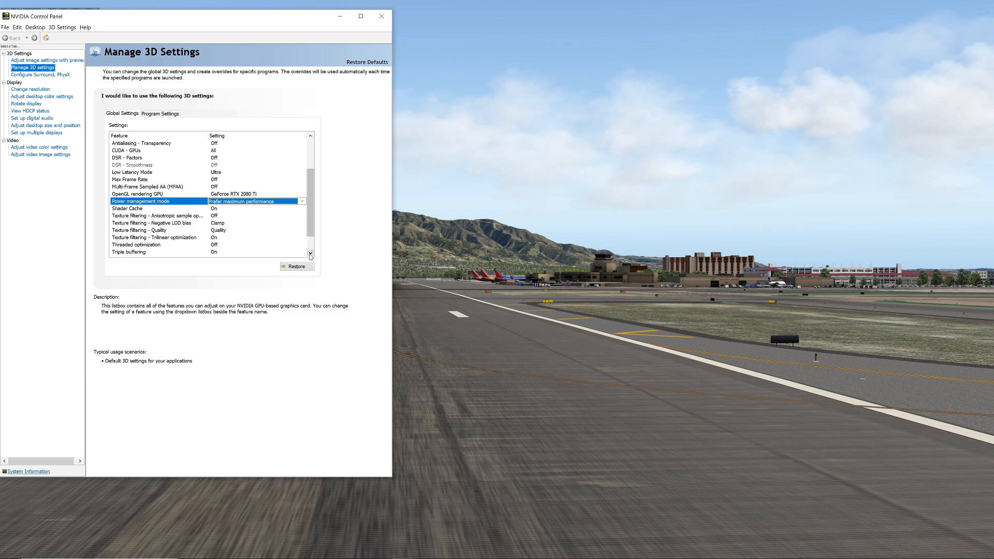
scroll(down, 3)
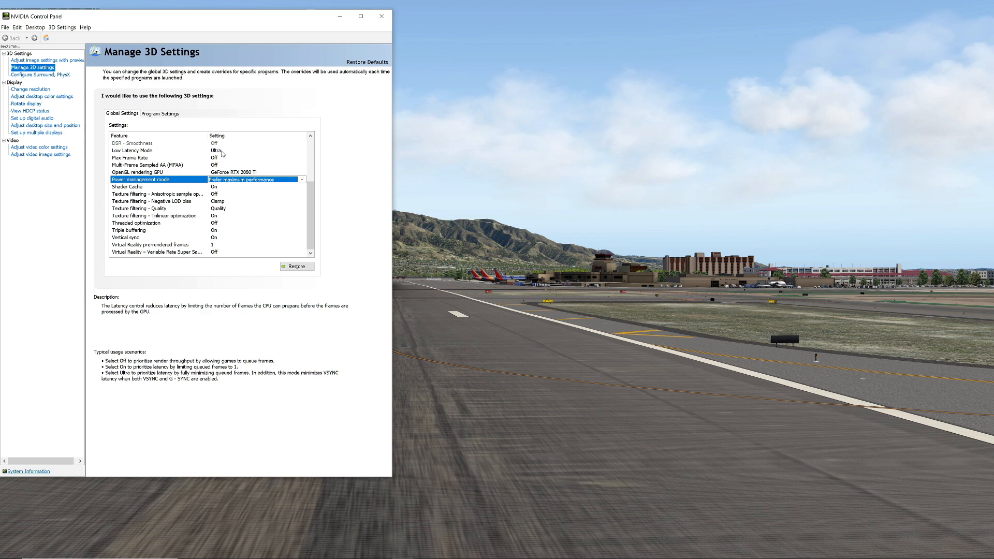
mouse_move(226, 154)
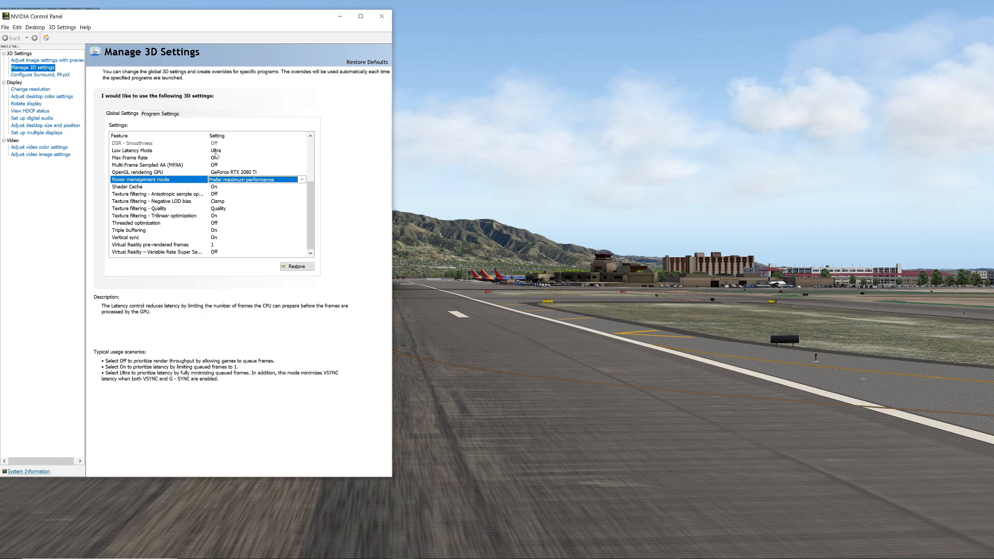
mouse_move(220, 157)
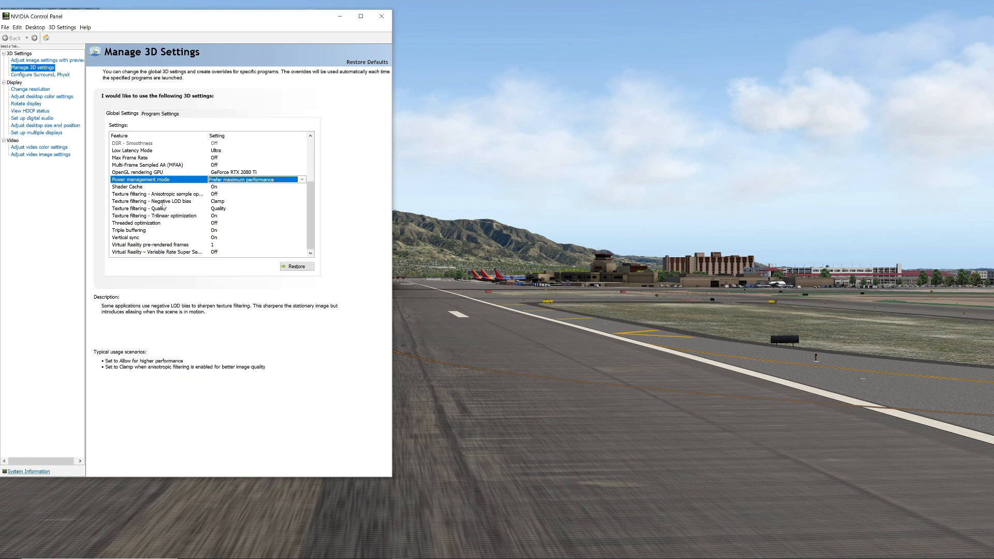
mouse_move(222, 202)
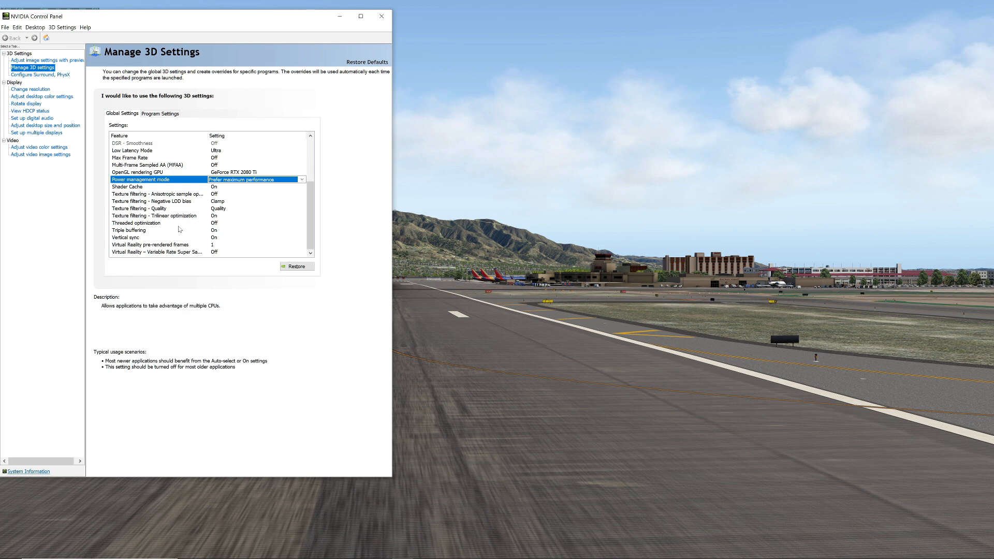
mouse_move(215, 227)
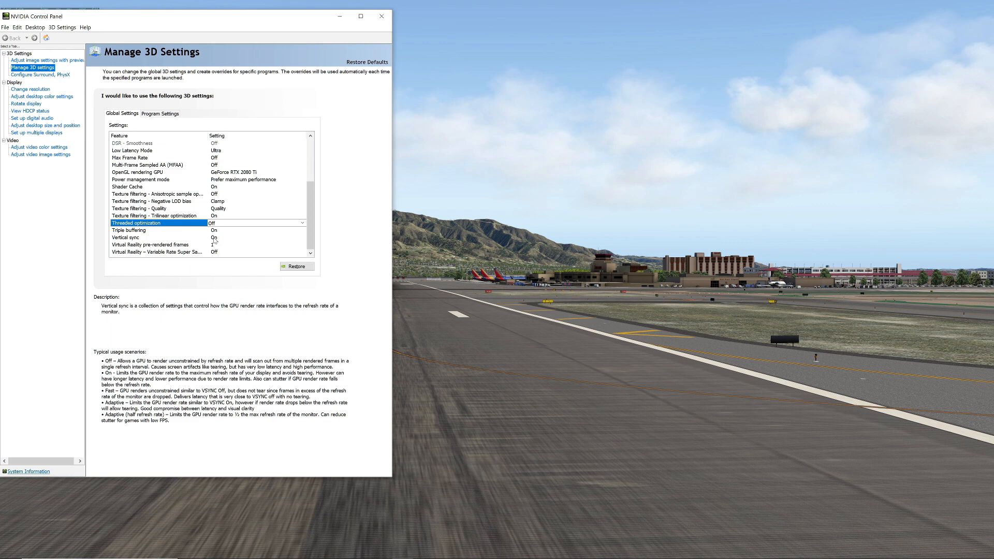
mouse_move(210, 242)
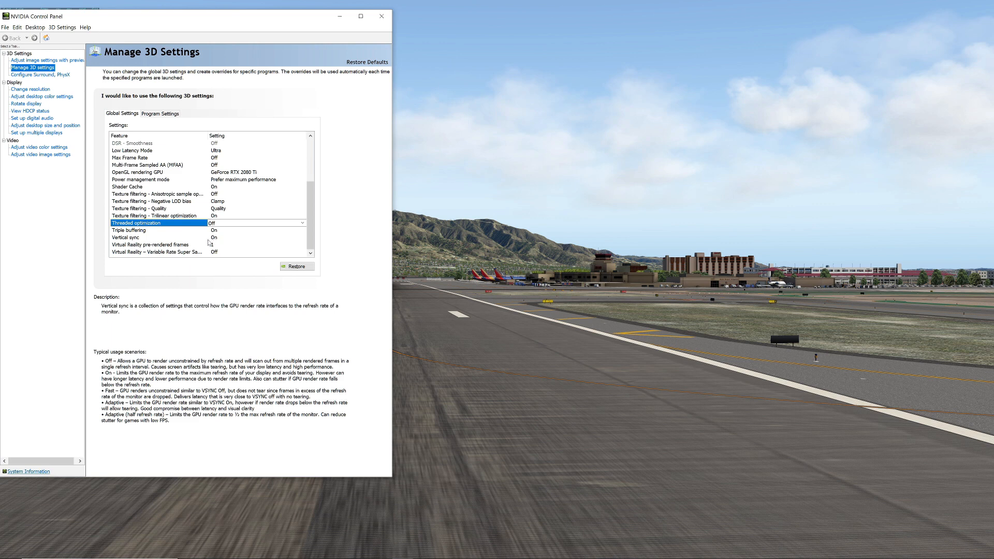
Check the Vertical sync and Anisotropic sample optimization rows in the global settings list
click(129, 230)
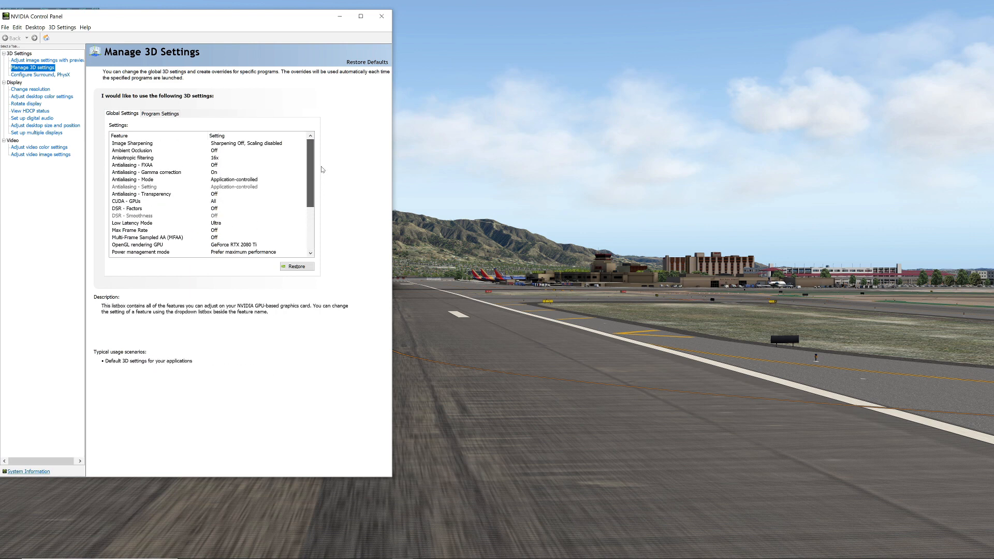
scroll(down, 3)
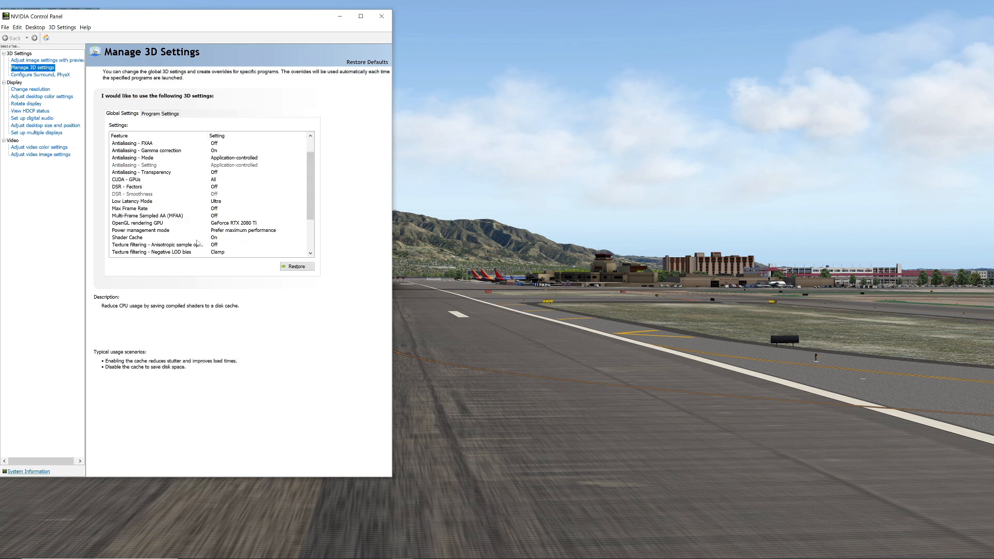
click(153, 245)
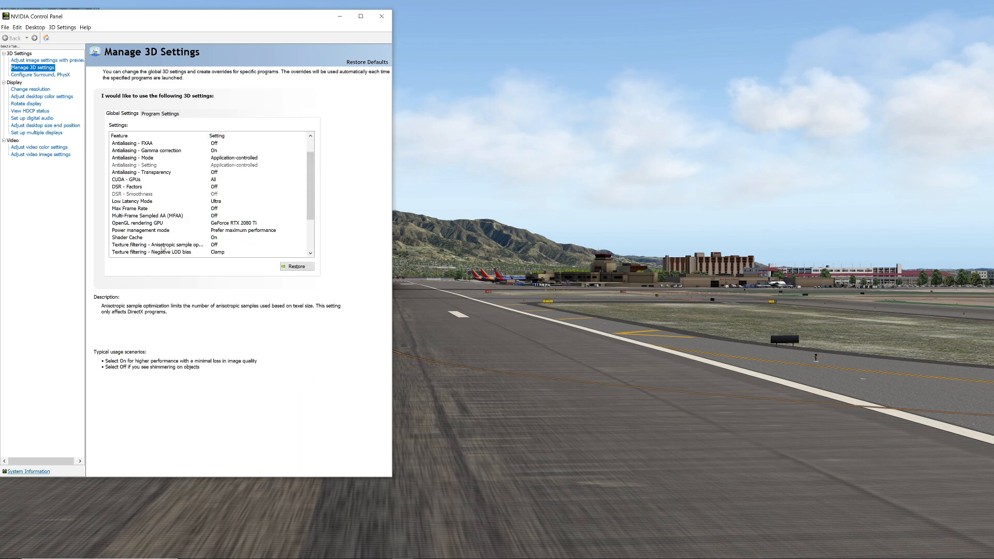
Review Max Frame Rate in the global 3D settings and leave it Off, cancelling unchanged
click(158, 208)
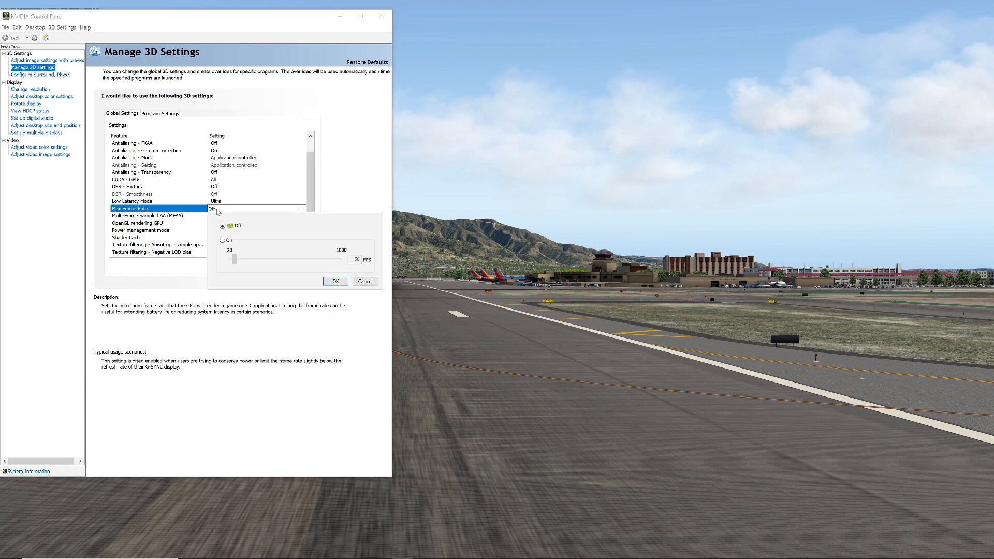
mouse_move(254, 240)
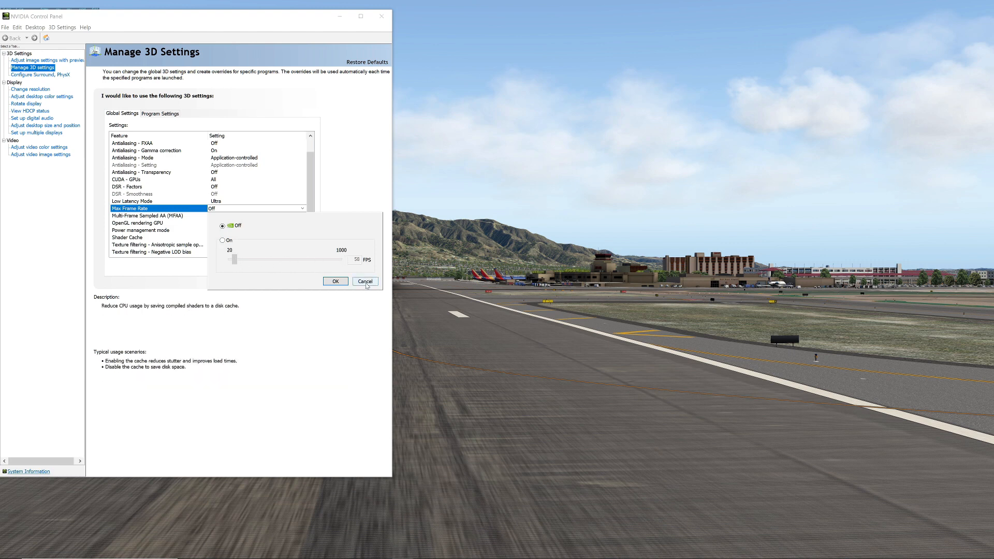
click(365, 282)
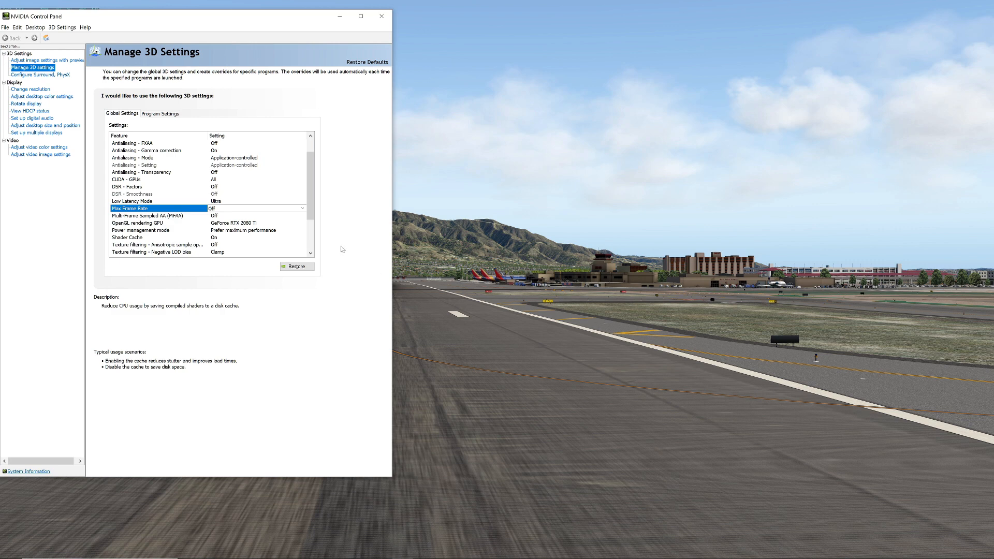
mouse_move(338, 246)
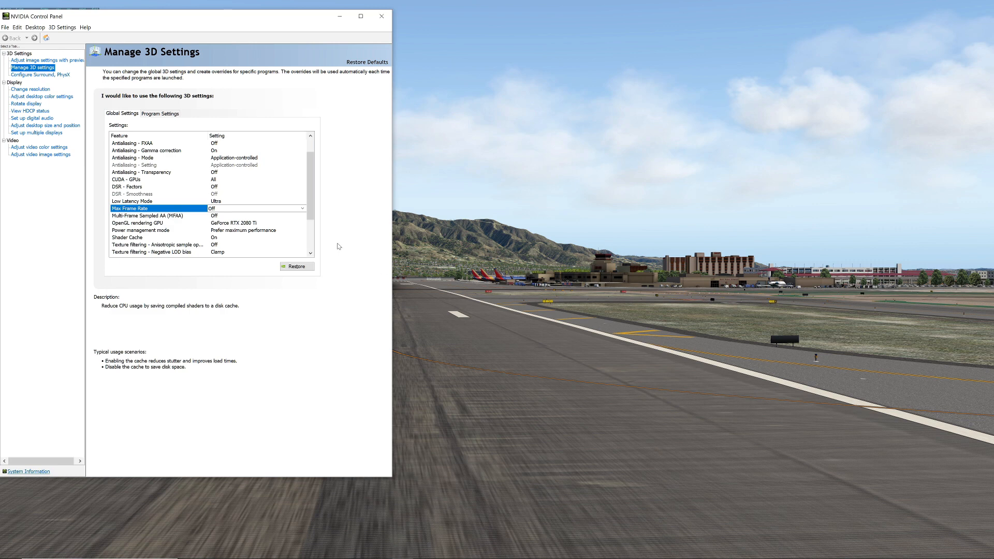
mouse_move(339, 246)
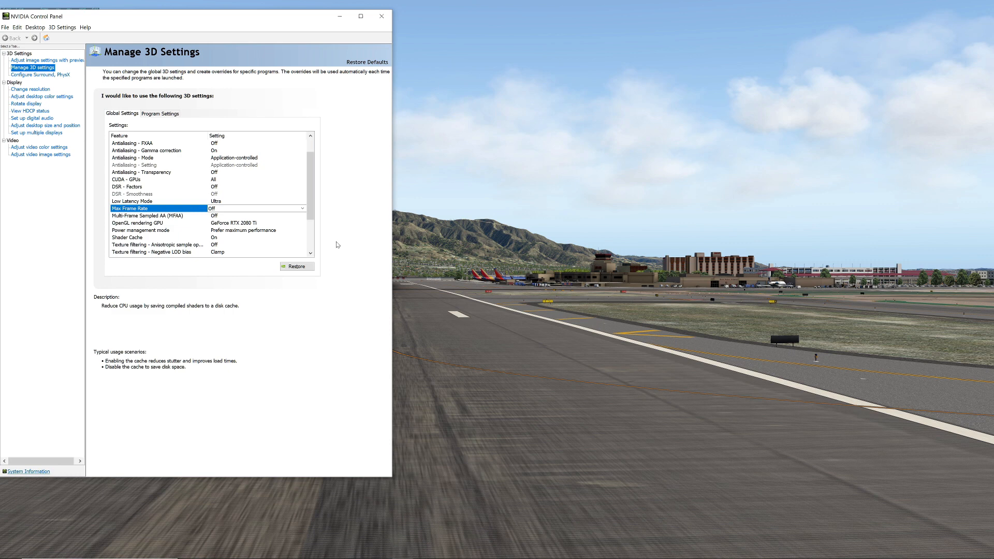
mouse_move(320, 238)
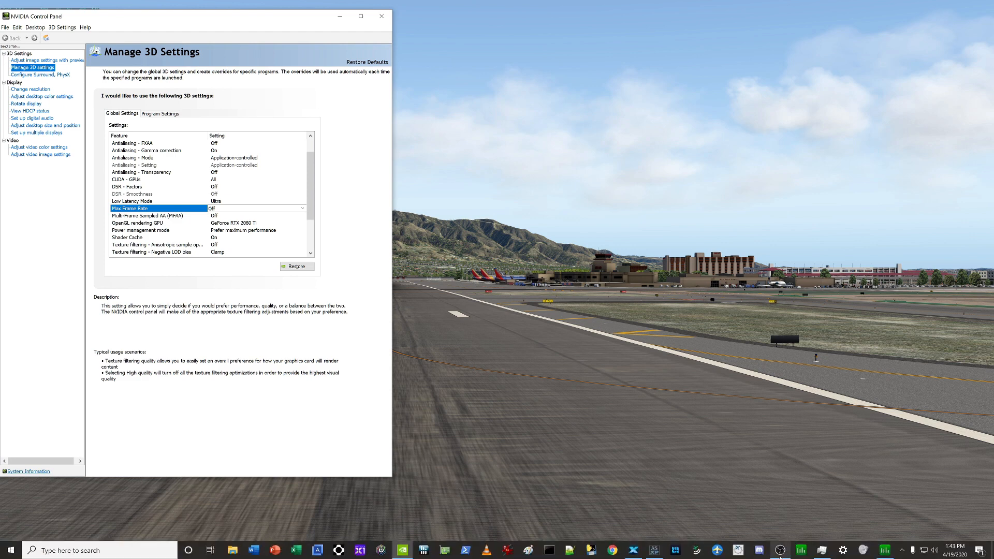
mouse_move(780, 550)
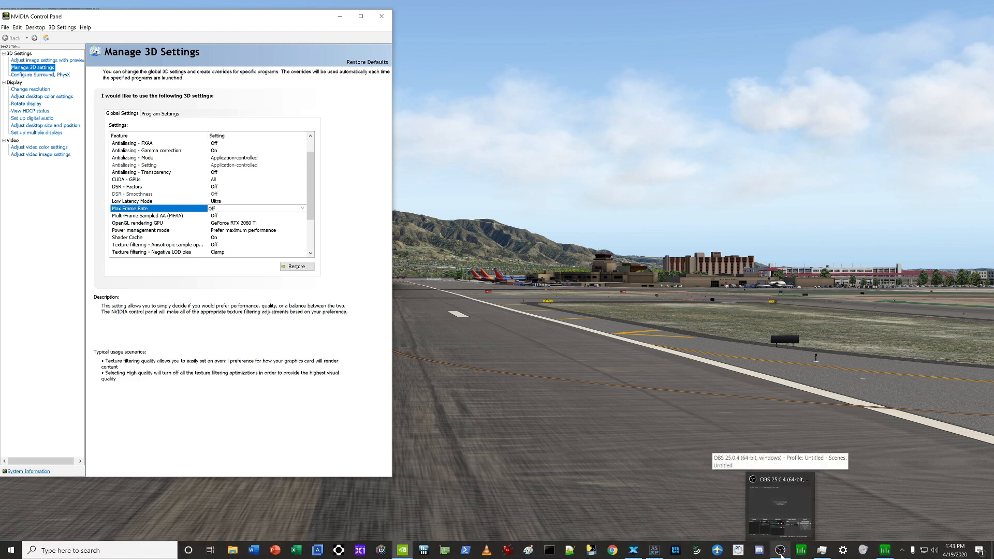